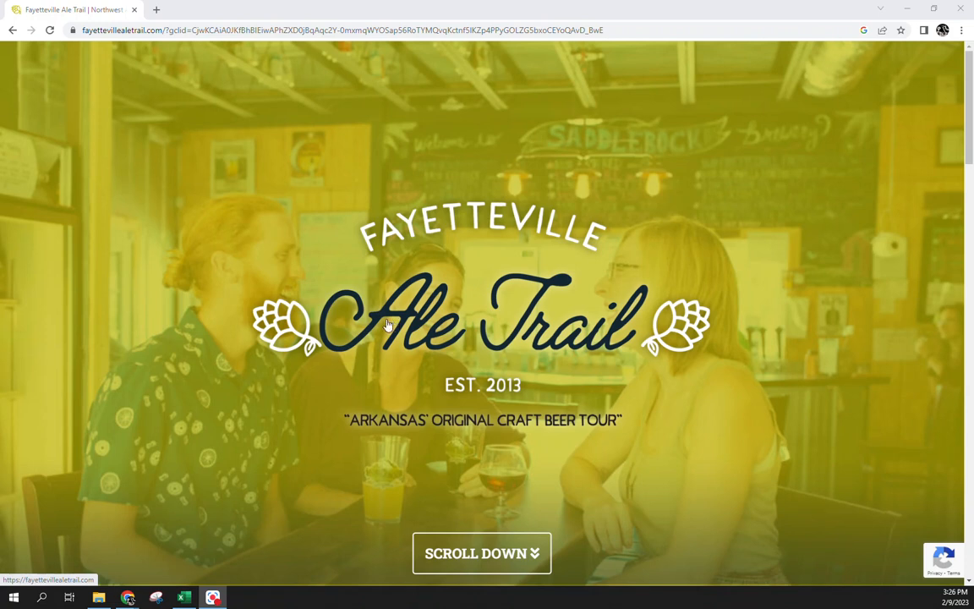
{"action": "mouse_move", "coordinate": [503, 412]}
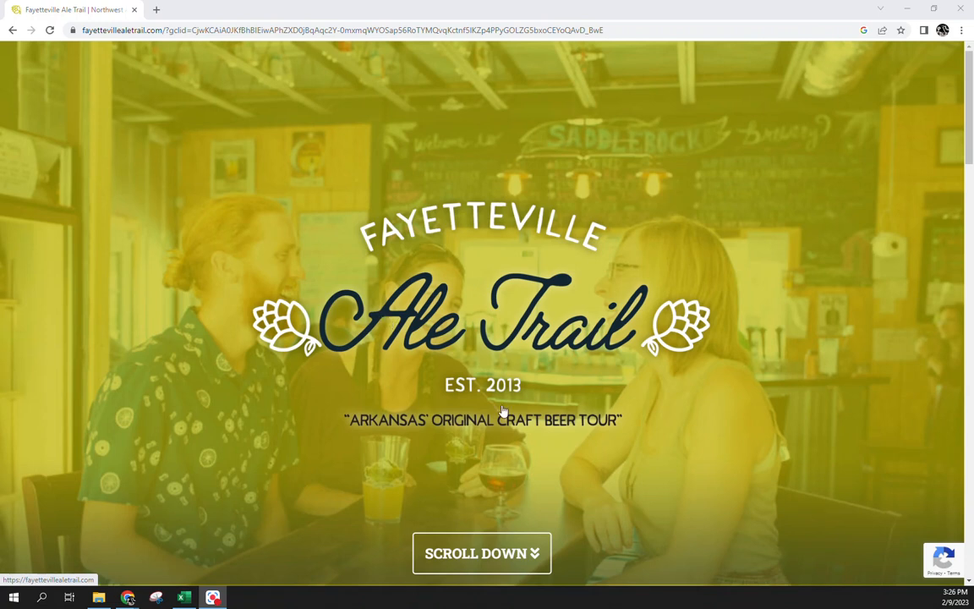
{"action": "mouse_move", "coordinate": [302, 302]}
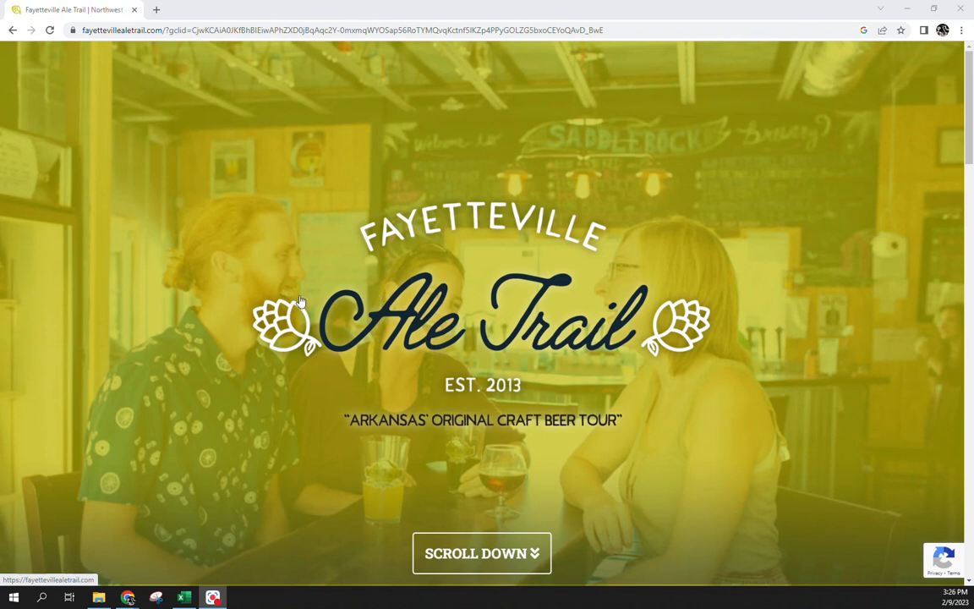
Step: Go to the site's ALE TRAIL page and scroll to the DOWNLOAD A MAP button
{"action": "scroll", "scroll_direction": "down", "scroll_amount": 3}
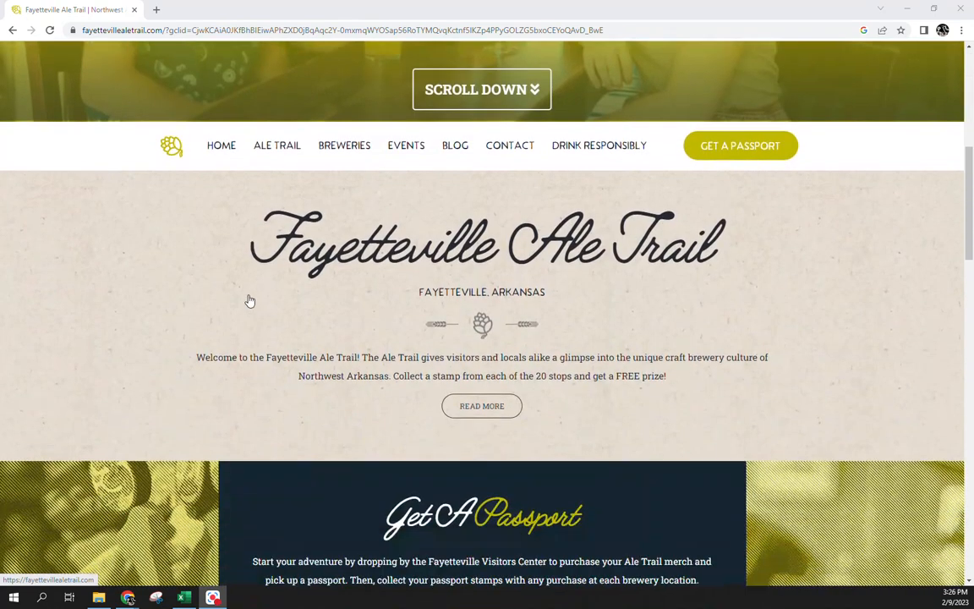
{"action": "left_click", "coordinate": [276, 145]}
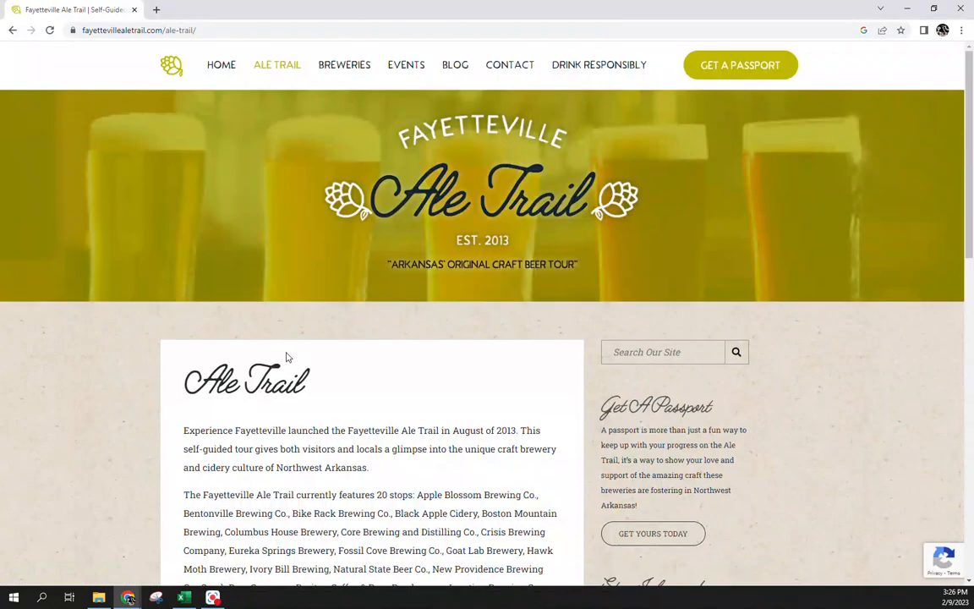
{"action": "scroll", "scroll_direction": "down", "scroll_amount": 3}
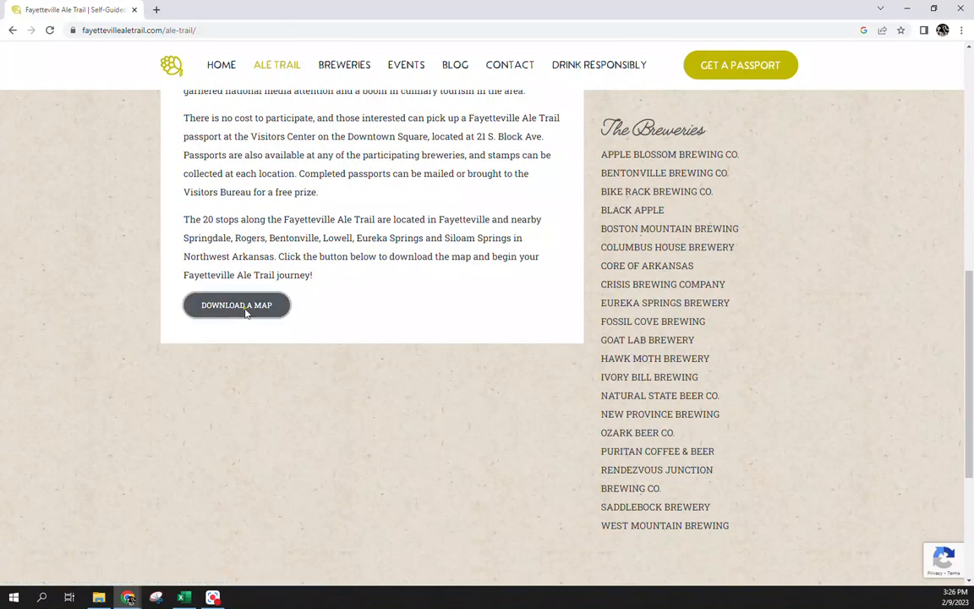
Step: Open the trail map PDF from DOWNLOAD A MAP in a new tab
{"action": "left_click", "coordinate": [236, 305]}
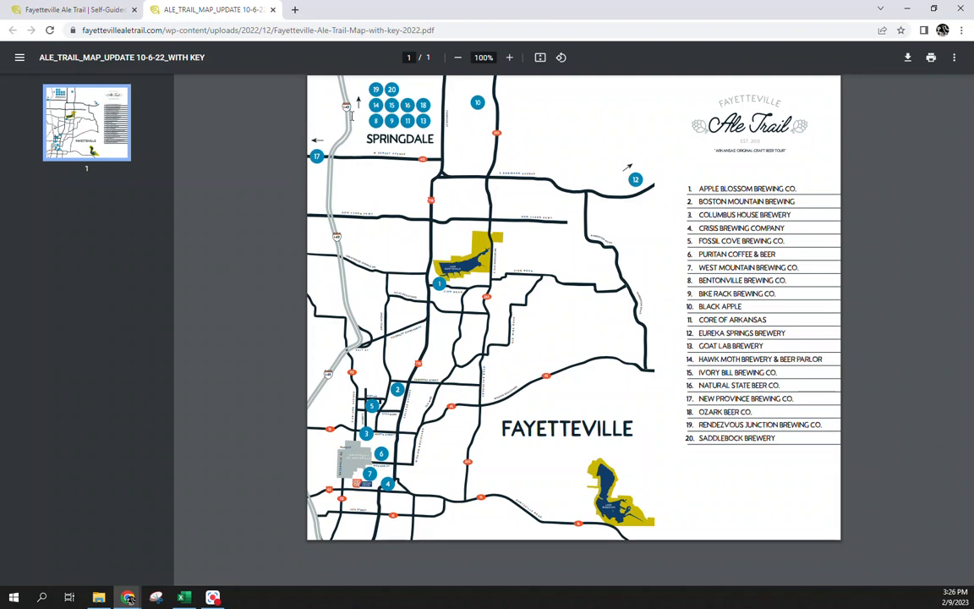
{"action": "mouse_move", "coordinate": [433, 216]}
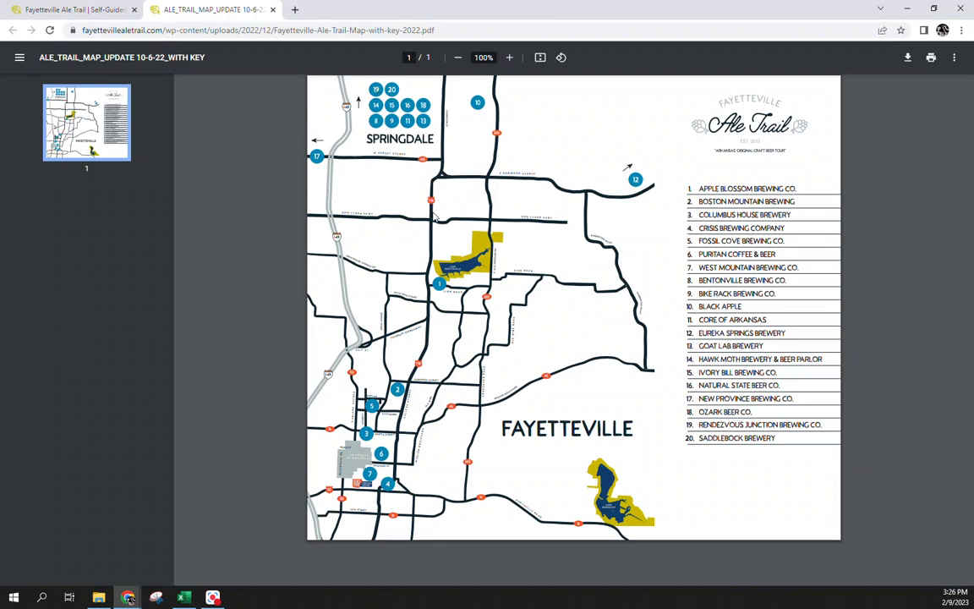
{"action": "mouse_move", "coordinate": [583, 171]}
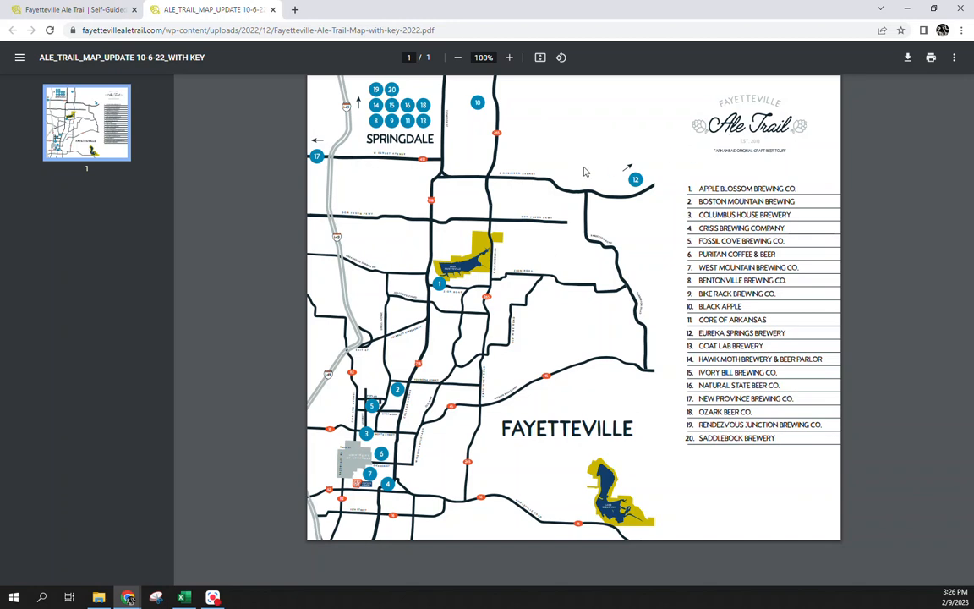
{"action": "mouse_move", "coordinate": [233, 169]}
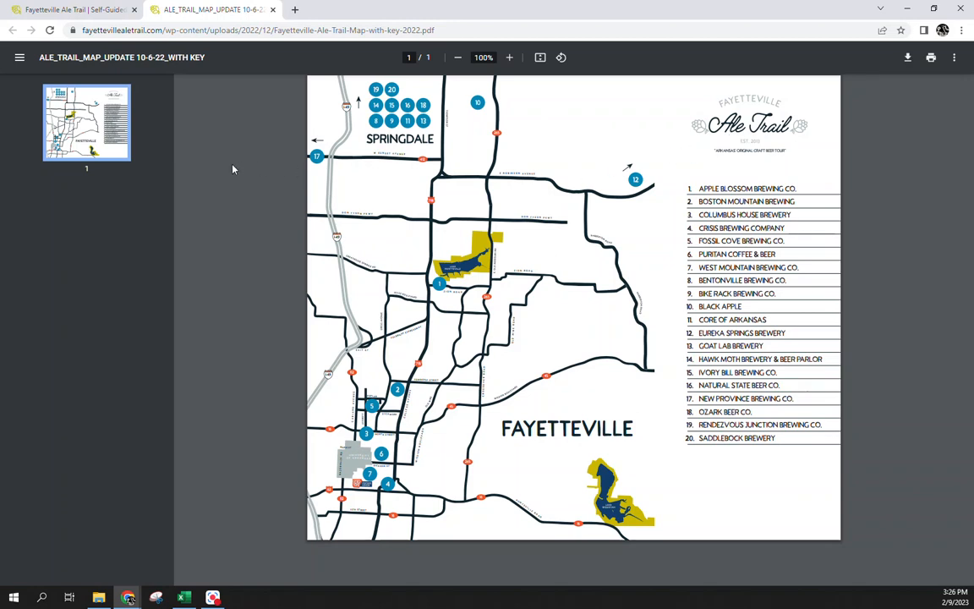
{"action": "mouse_move", "coordinate": [392, 236]}
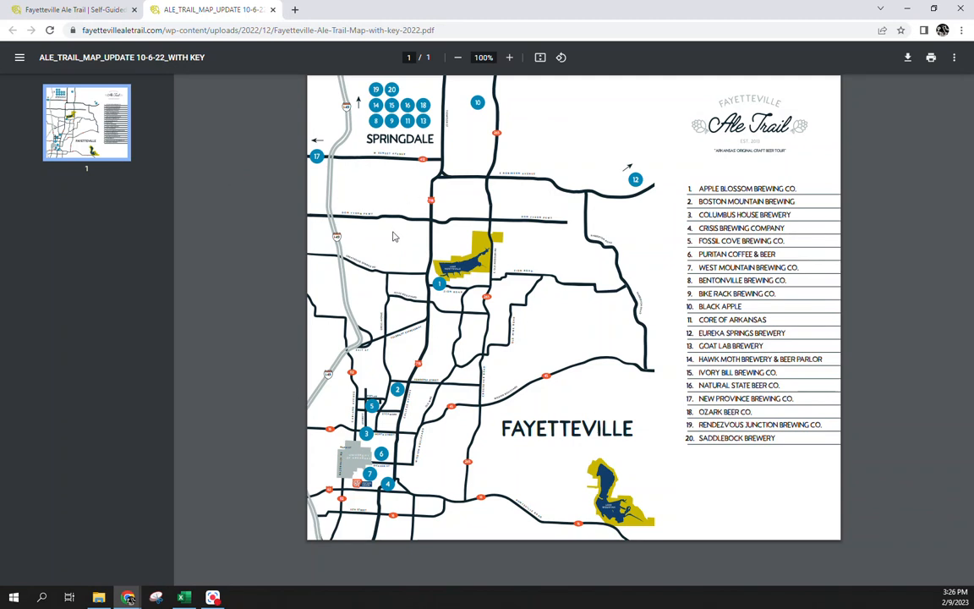
{"action": "mouse_move", "coordinate": [408, 292]}
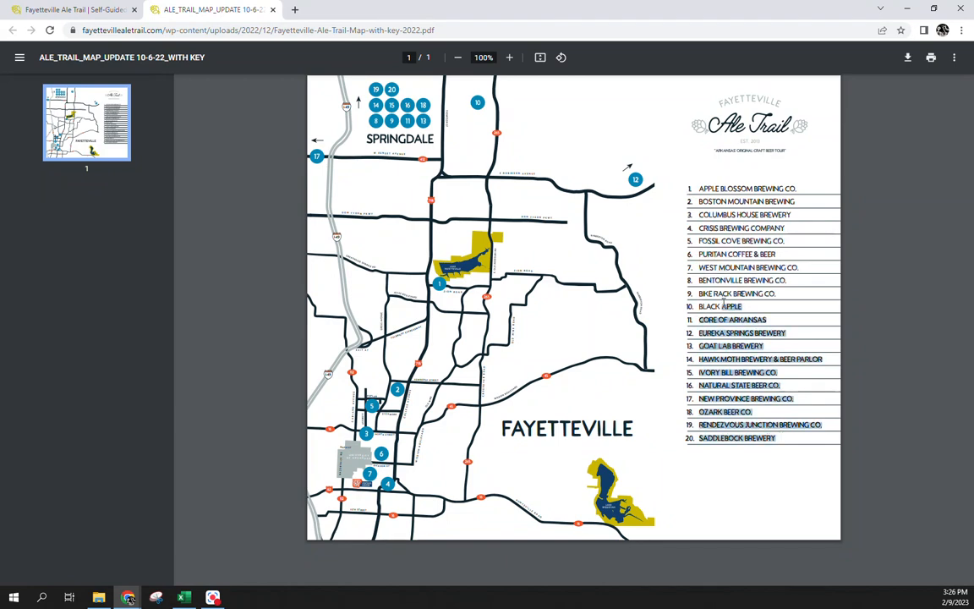
{"action": "mouse_move", "coordinate": [609, 299]}
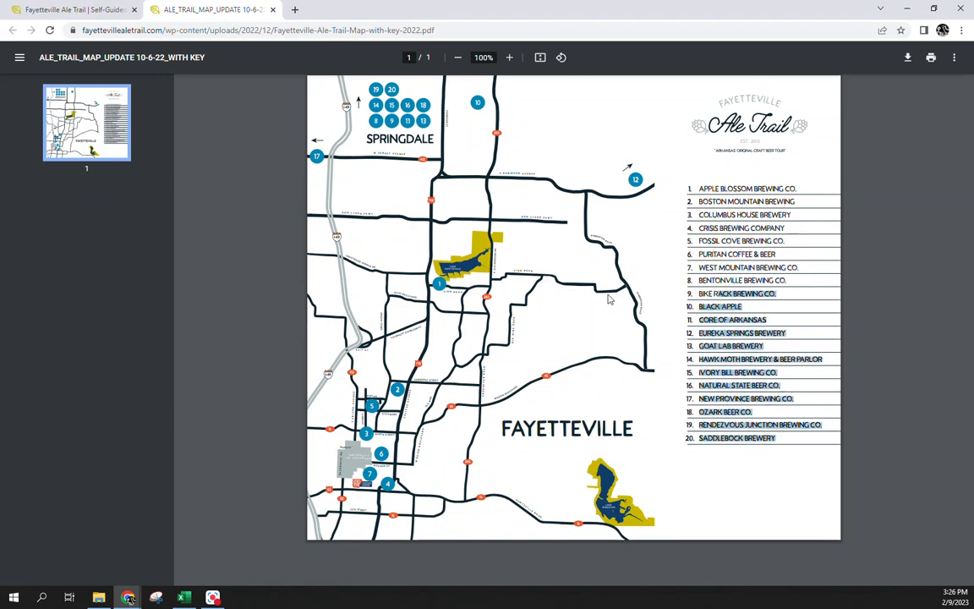
{"action": "mouse_move", "coordinate": [421, 291]}
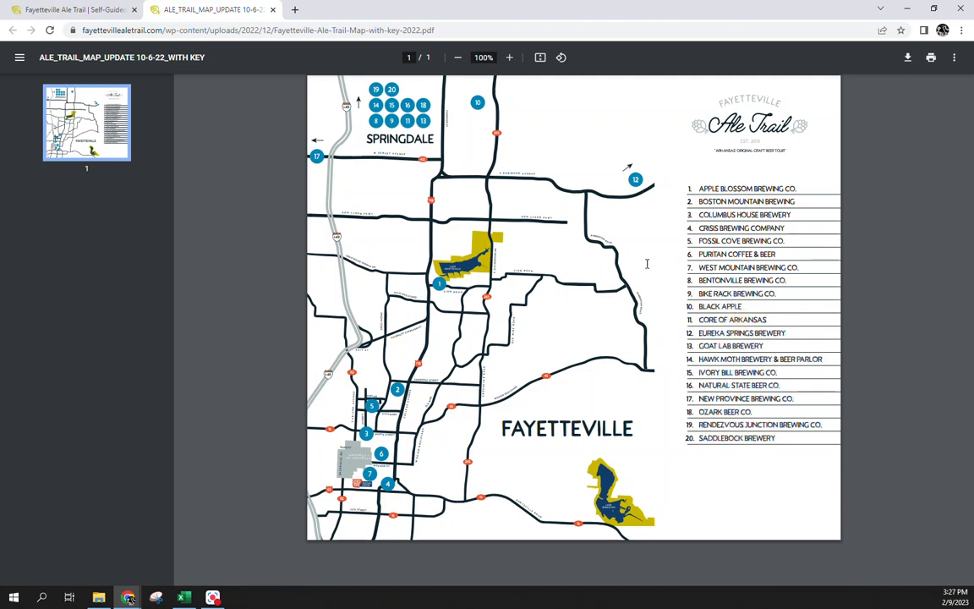
Step: From the Breweries list, open Apple Blossom Brewing Co. and scroll to its address
{"action": "left_click", "coordinate": [72, 9]}
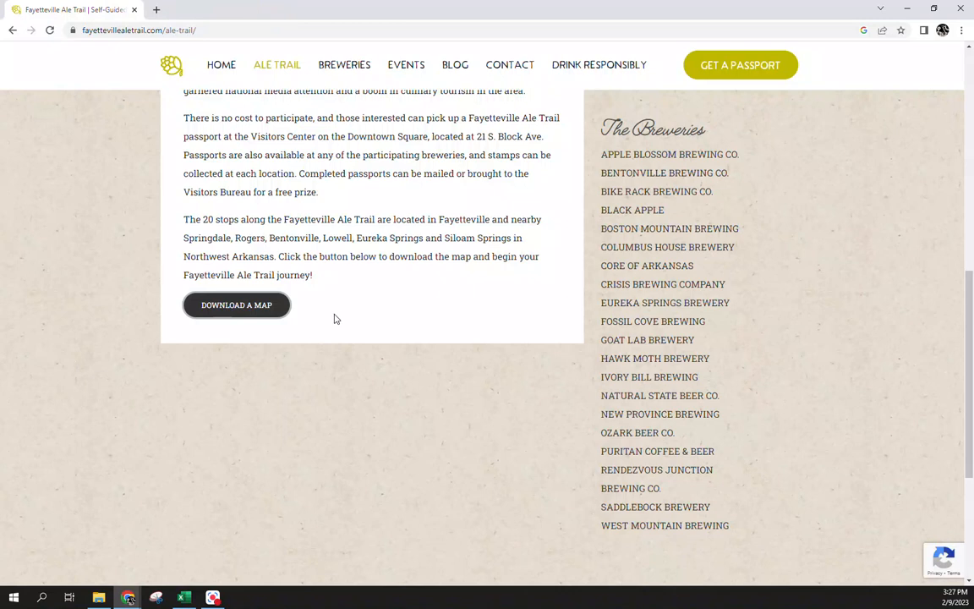
{"action": "left_click", "coordinate": [344, 64]}
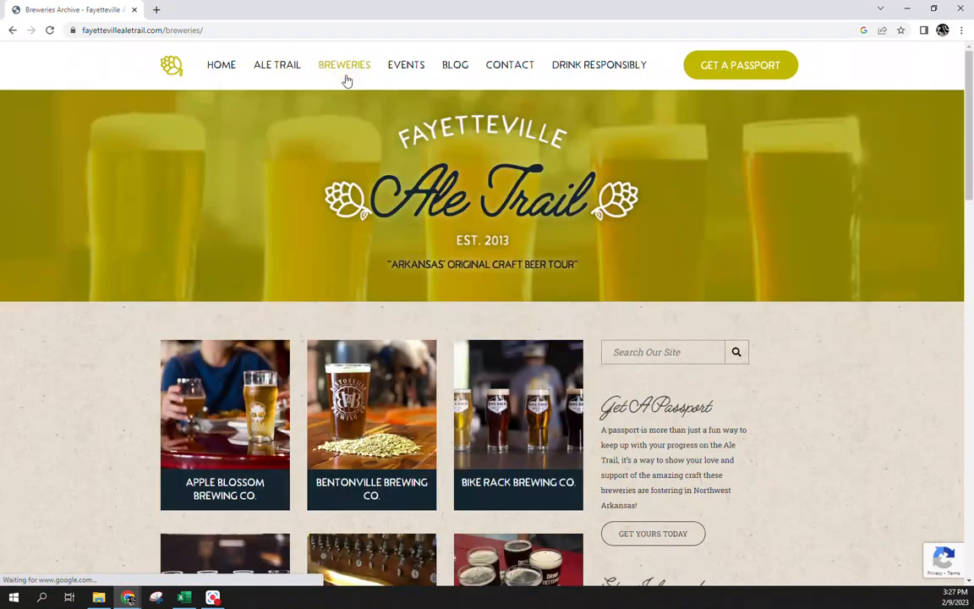
{"action": "mouse_move", "coordinate": [152, 334]}
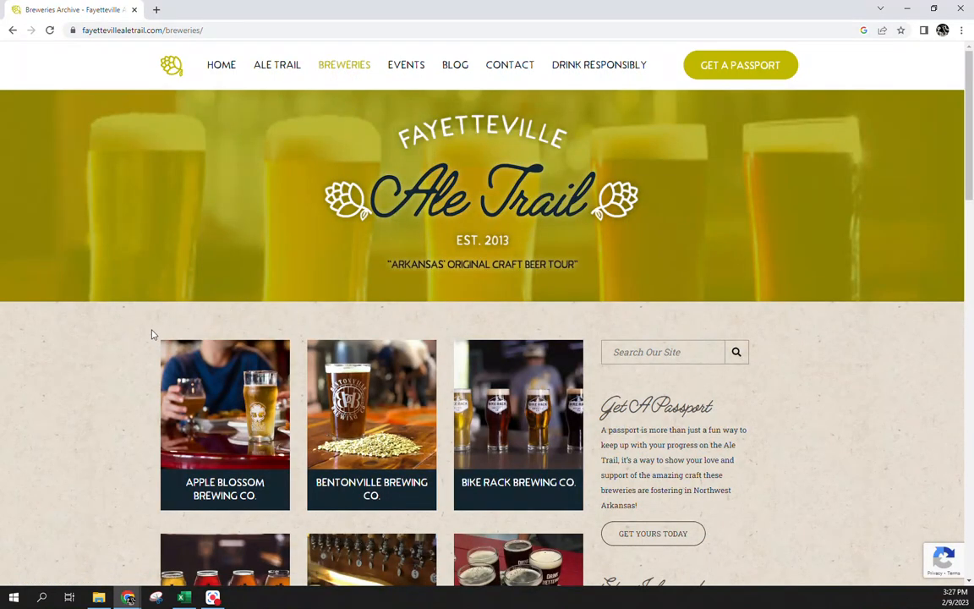
{"action": "scroll", "scroll_direction": "down", "scroll_amount": 3}
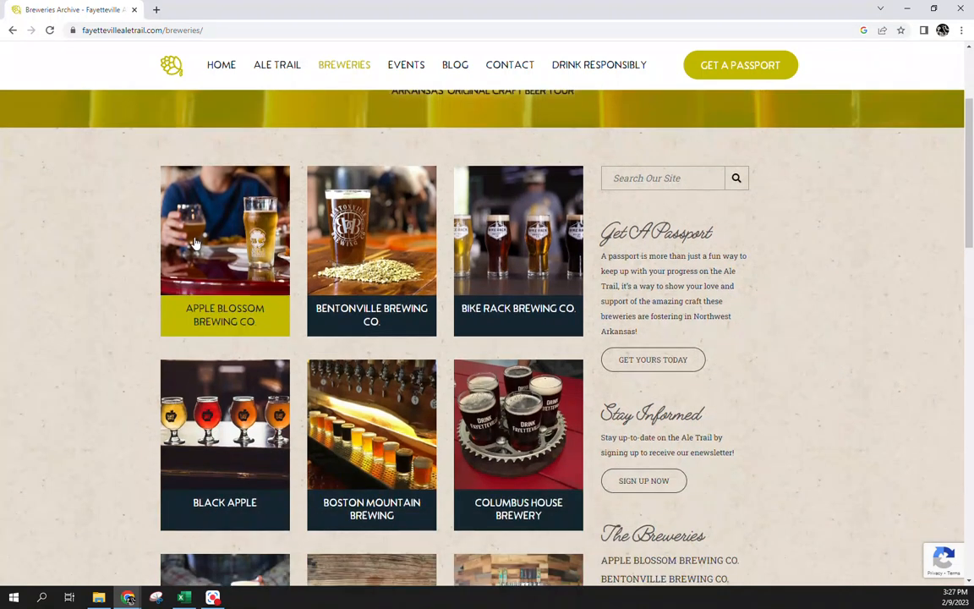
{"action": "left_click", "coordinate": [225, 230]}
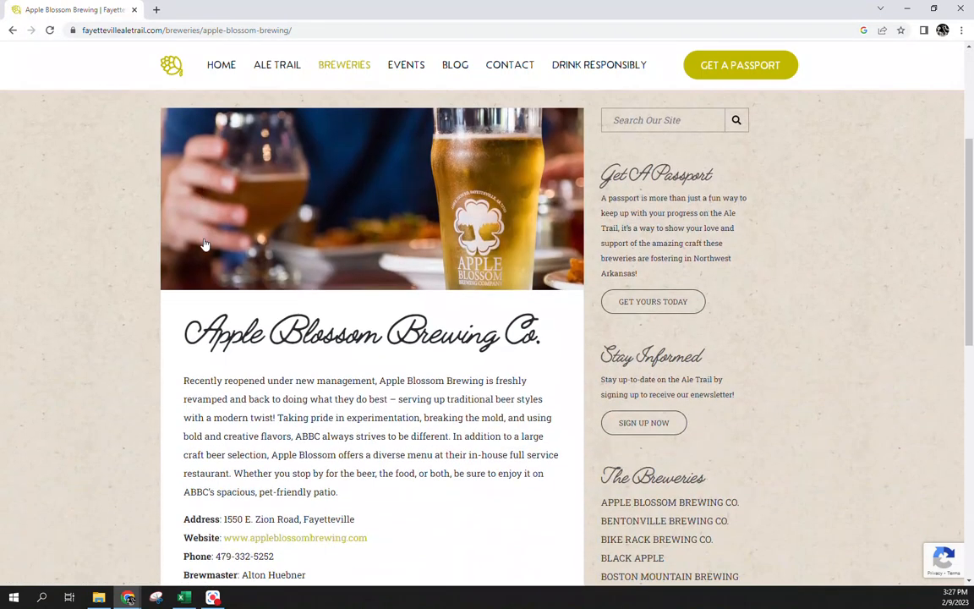
{"action": "scroll", "scroll_direction": "down", "scroll_amount": 3}
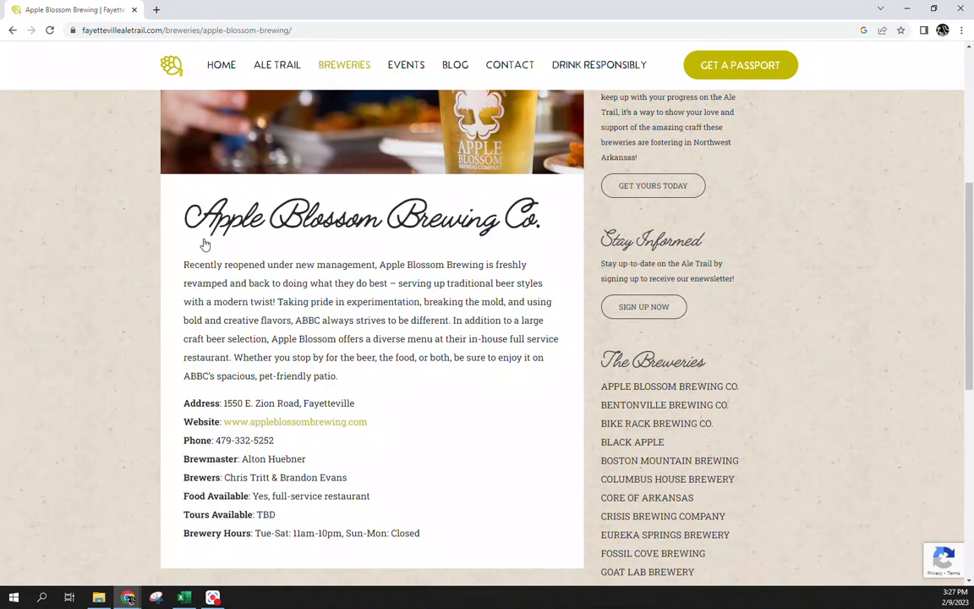
{"action": "mouse_move", "coordinate": [218, 391]}
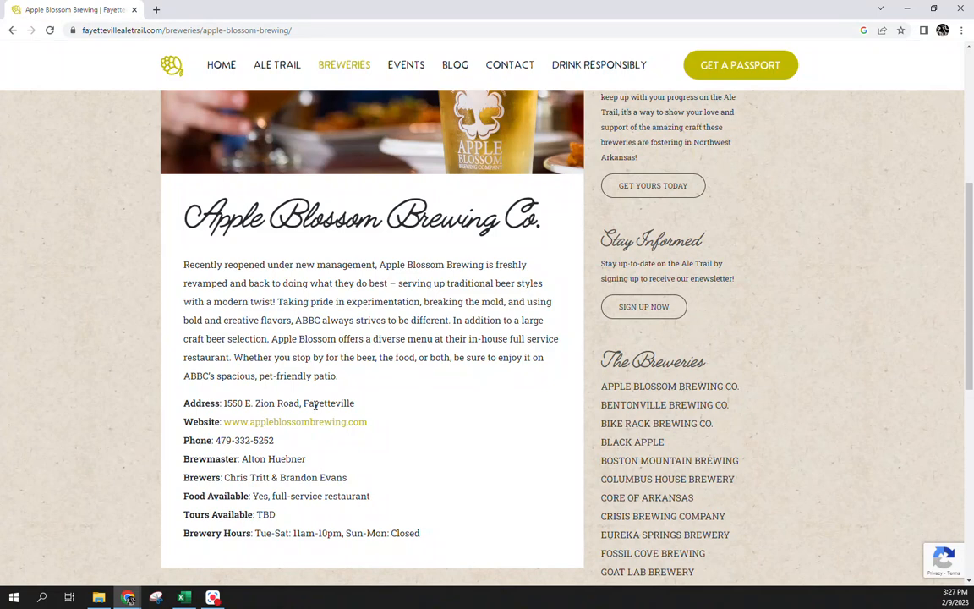
Step: Type the headers Name, Address, City and State across row 1 of the blank workbook
{"action": "left_click", "coordinate": [183, 598]}
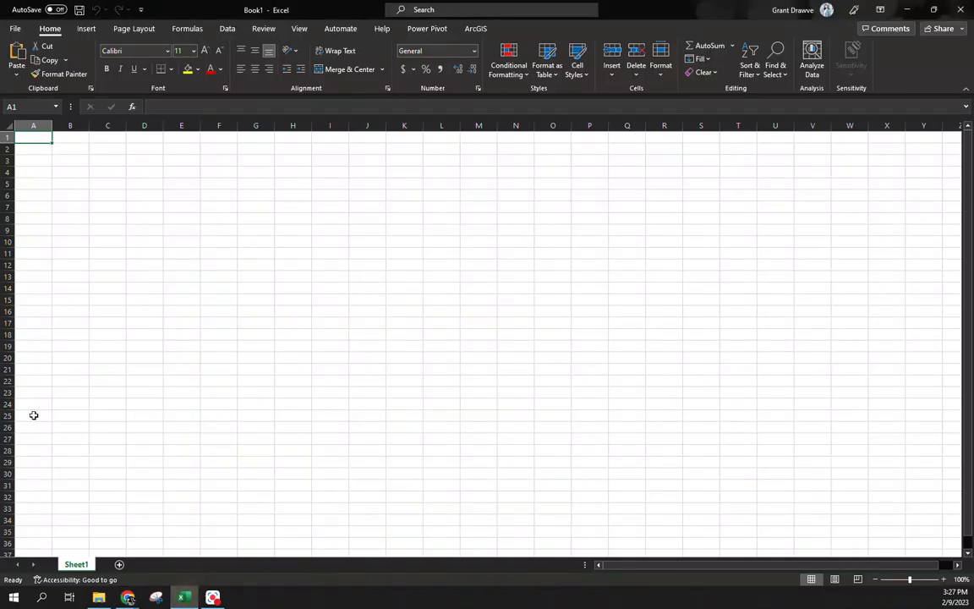
{"action": "mouse_move", "coordinate": [668, 6]}
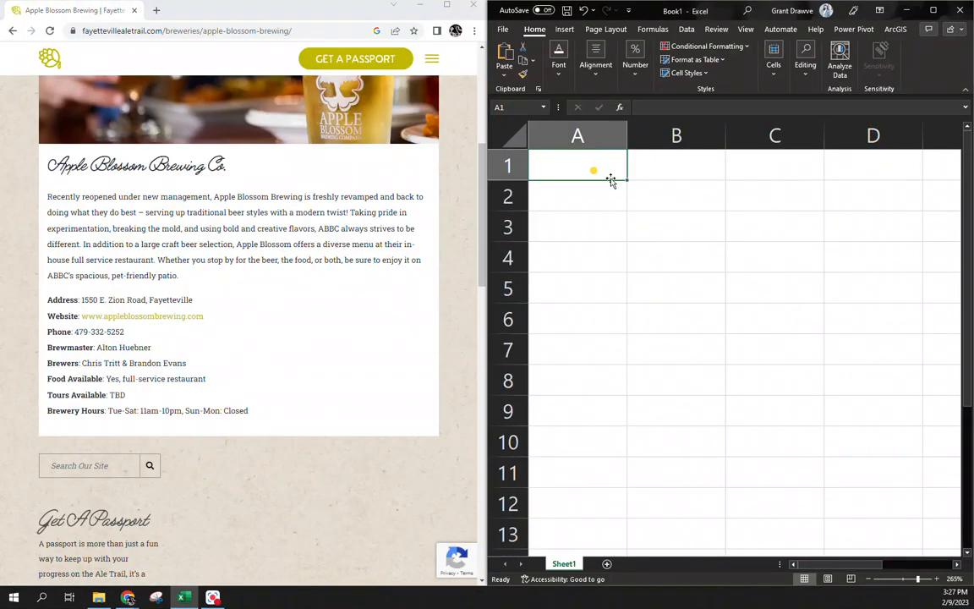
{"action": "type", "text": "Na"}
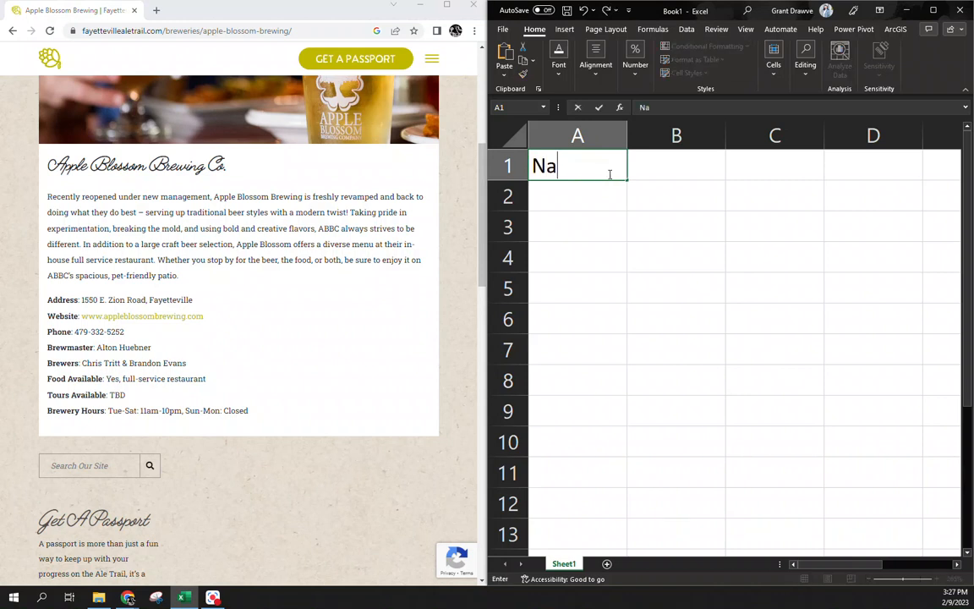
{"action": "key", "text": "Tab"}
{"action": "type", "text": "Cit"}
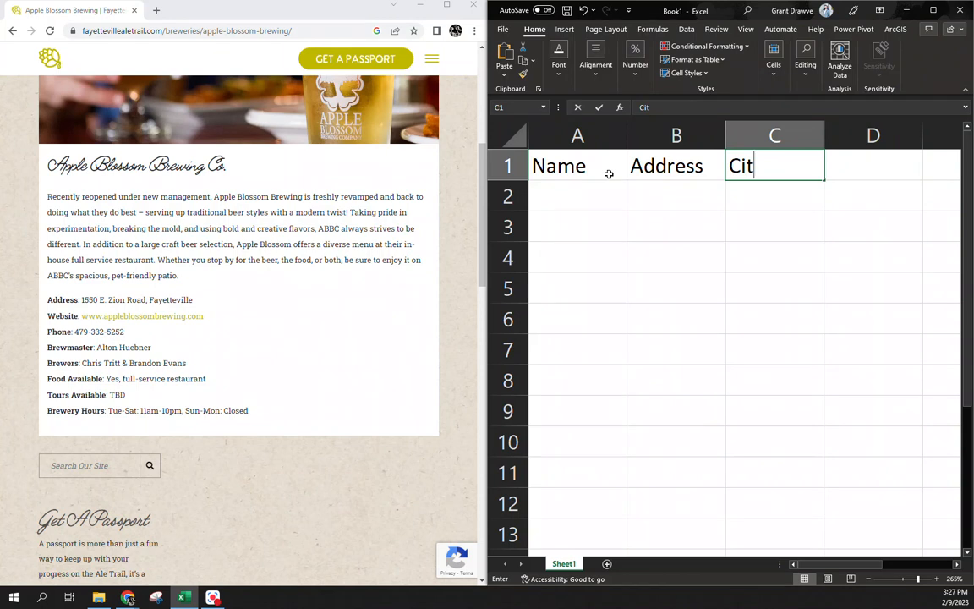
{"action": "key", "text": "Enter"}
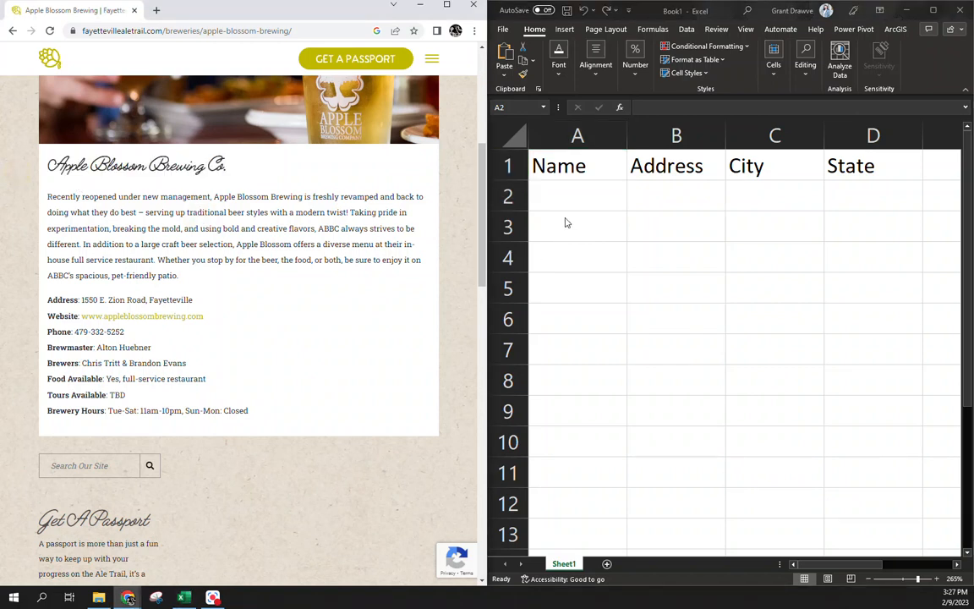
Step: Enter Apple Blossom Brewing, 1550 E Zion Road, its city and Arkansas in row 2
{"action": "left_click", "coordinate": [577, 195]}
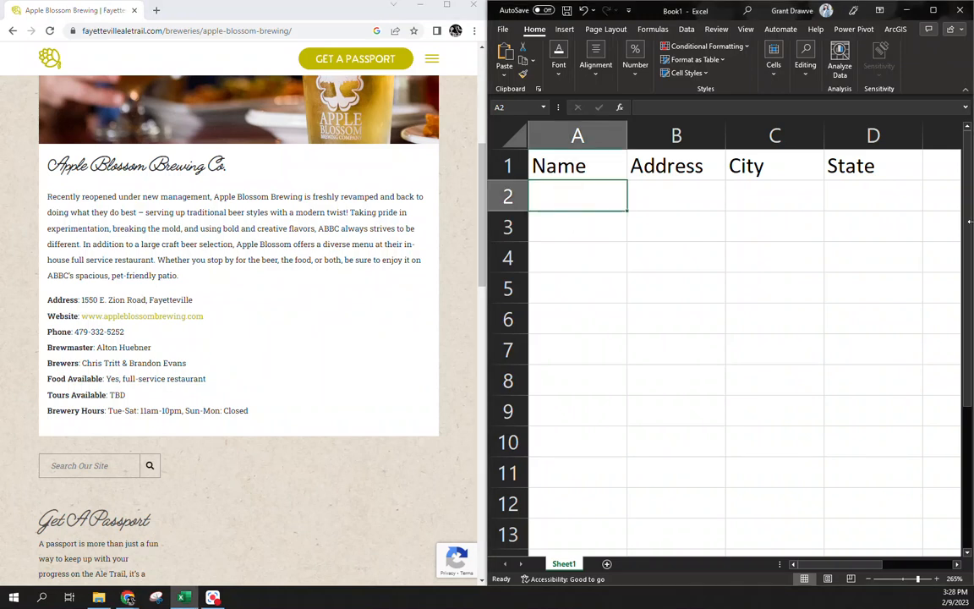
{"action": "type", "text": "Apple B"}
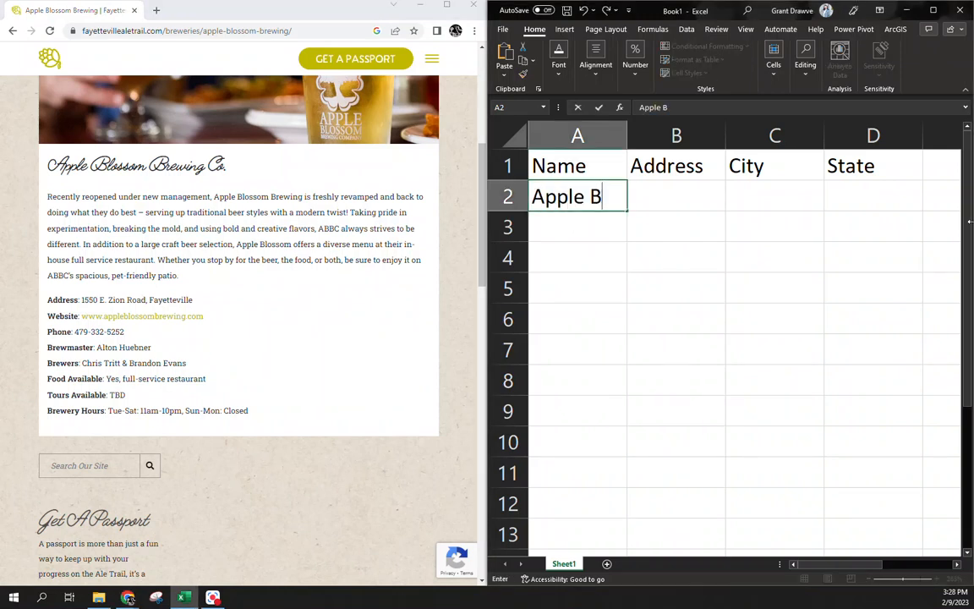
{"action": "type", "text": "lossom Brewing"}
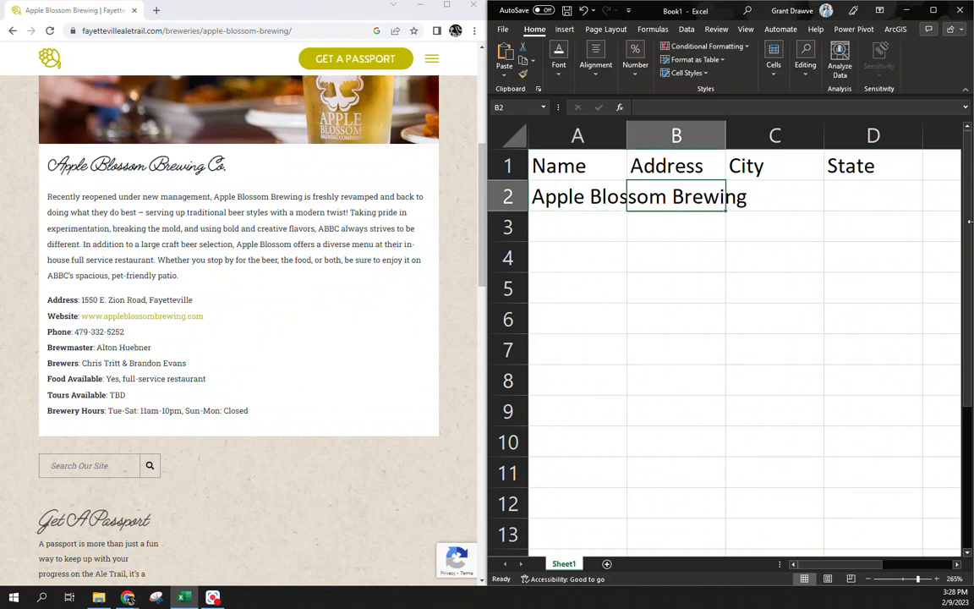
{"action": "type", "text": "1550 E"}
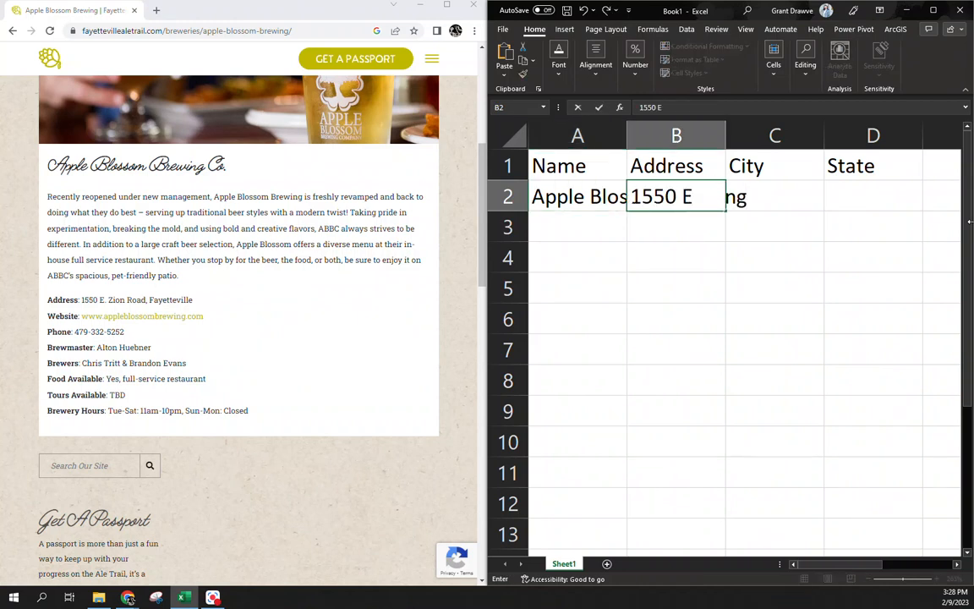
{"action": "type", "text": "Zion Road"}
{"action": "left_click", "coordinate": [873, 196]}
{"action": "type", "text": "Arkan"}
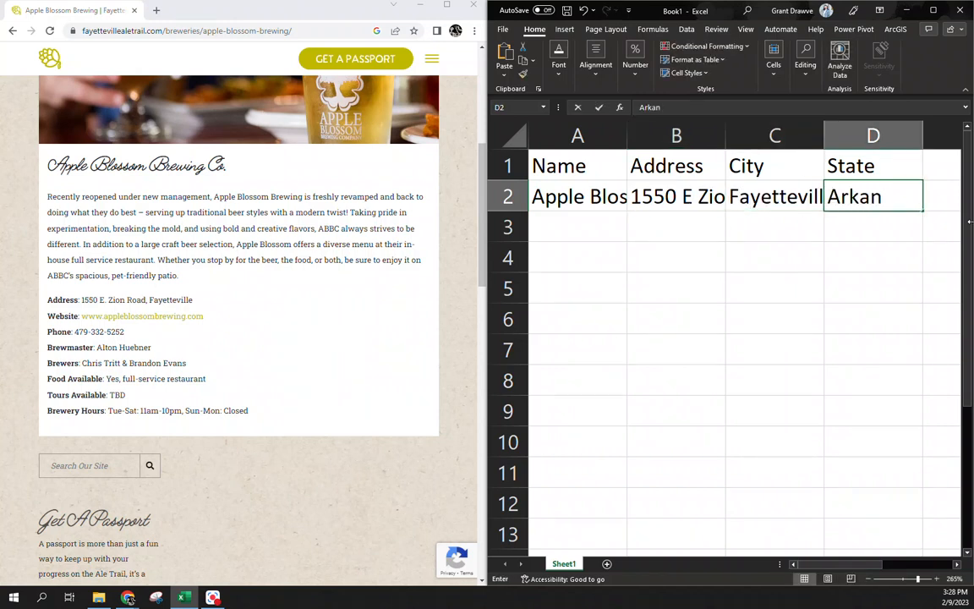
{"action": "key", "text": "Return"}
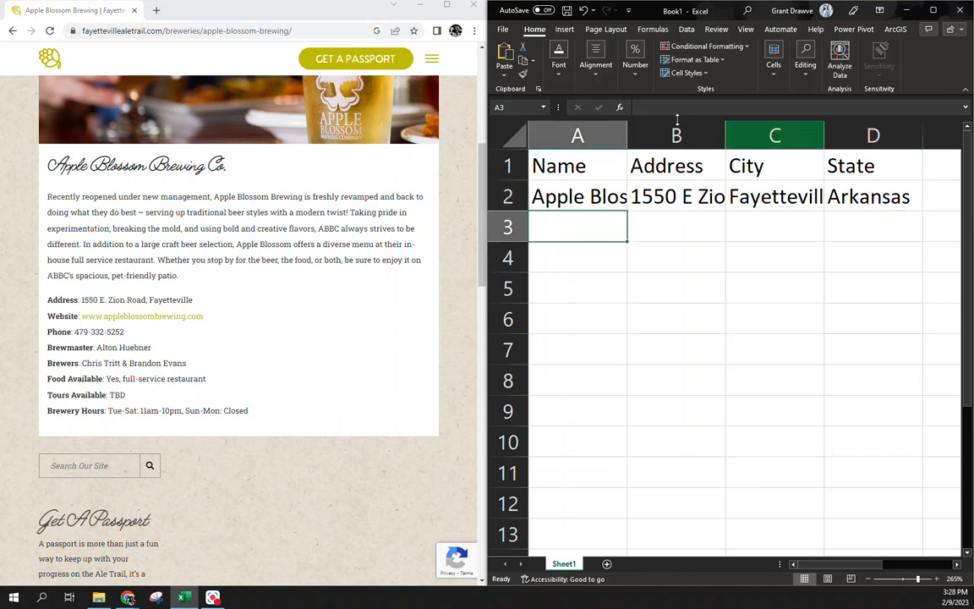
Step: Look up Eureka Springs Brewery and enter its name, address and city in row 3
{"action": "left_click", "coordinate": [13, 30]}
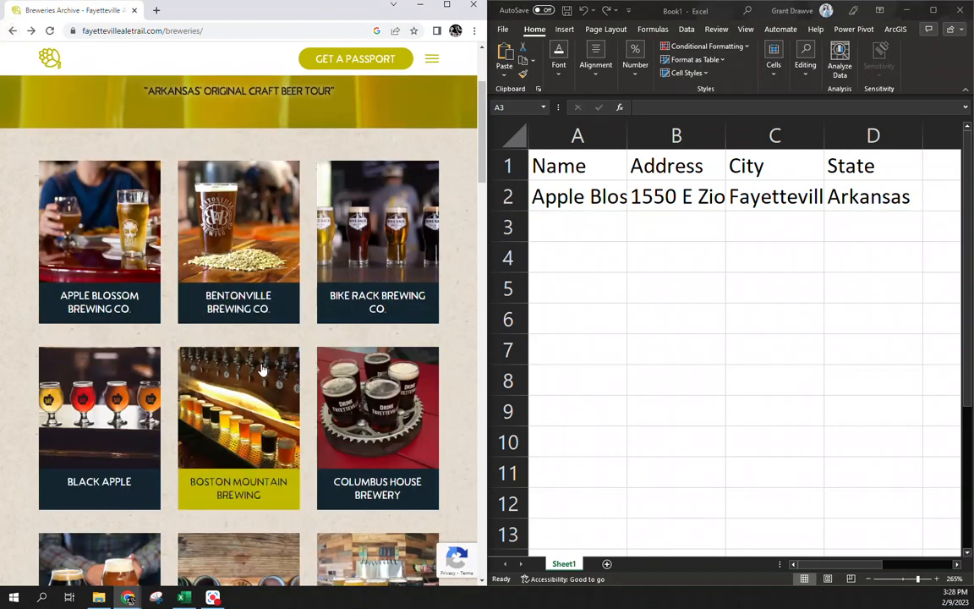
{"action": "scroll", "scroll_direction": "down", "scroll_amount": 3}
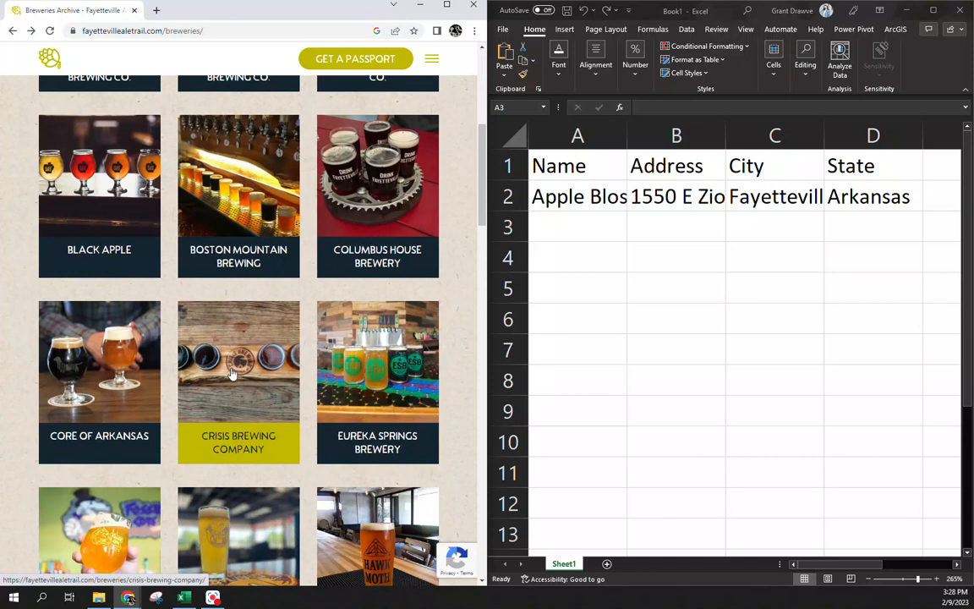
{"action": "left_click", "coordinate": [377, 367]}
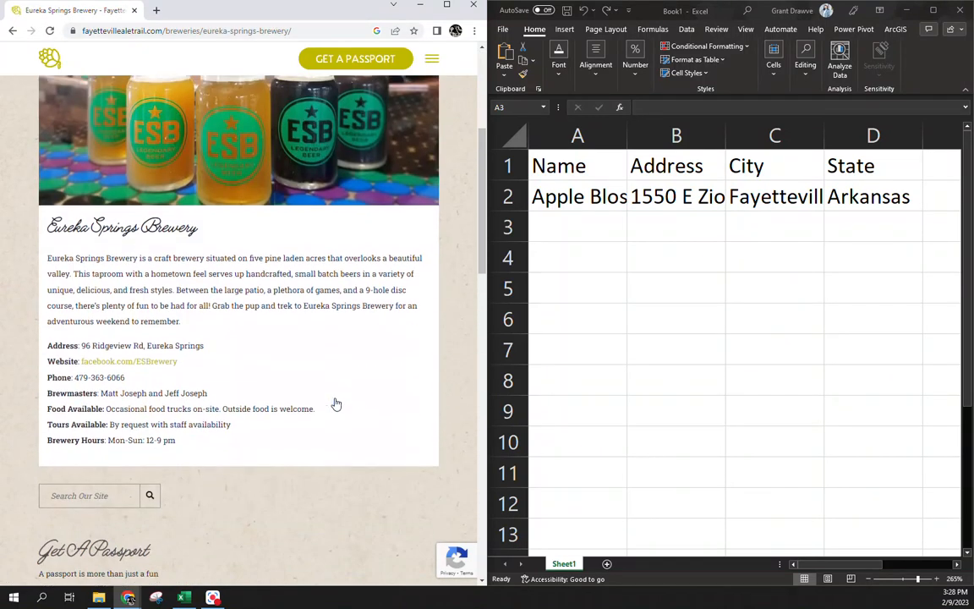
{"action": "left_click", "coordinate": [577, 226]}
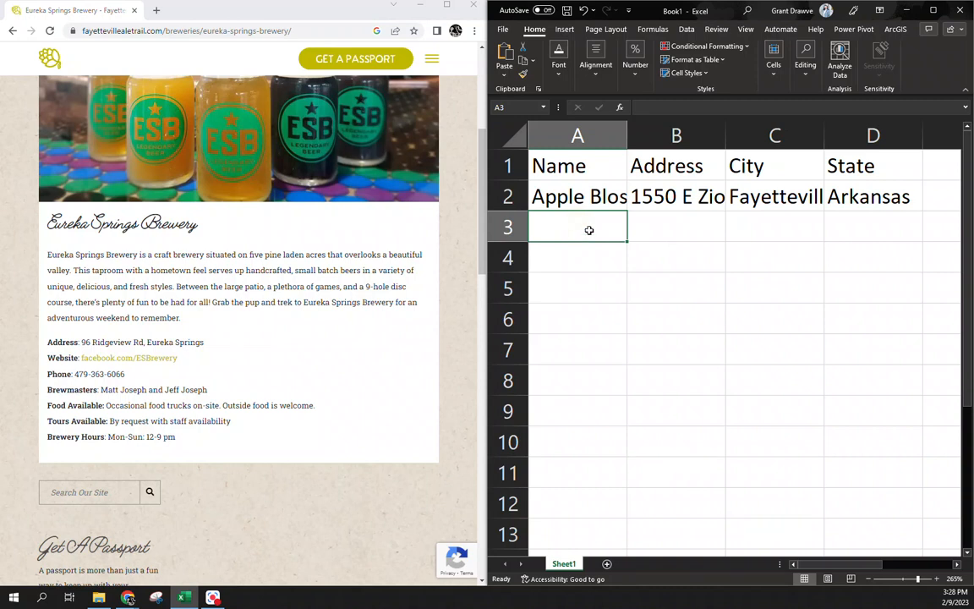
{"action": "type", "text": "Eurea"}
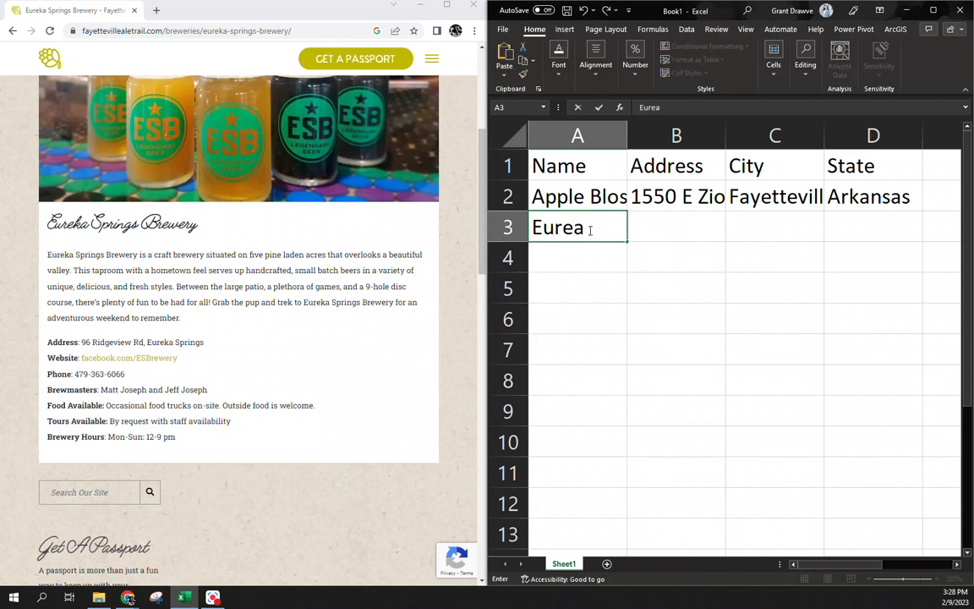
{"action": "type", "text": "ka Springs Brewery"}
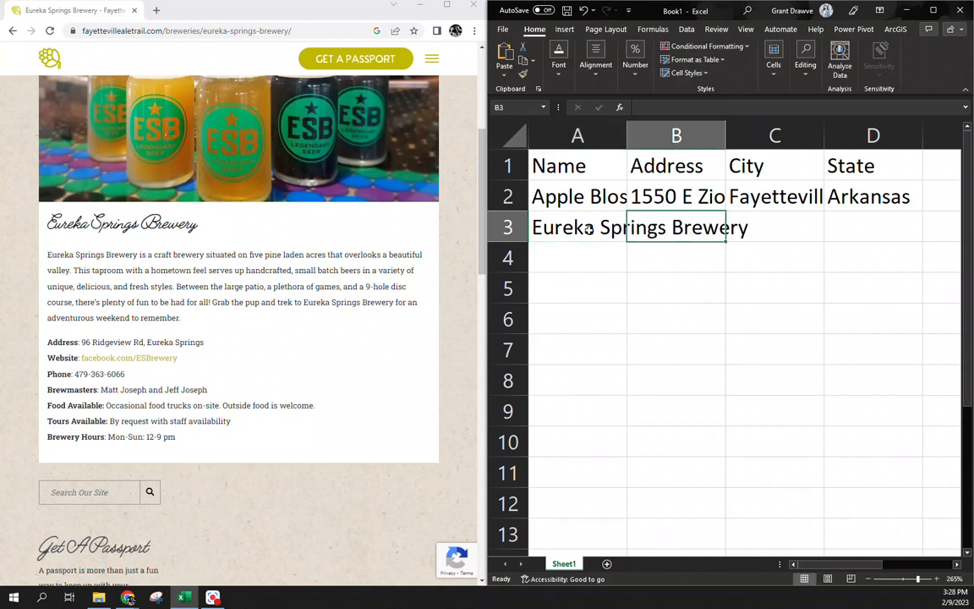
{"action": "type", "text": "96"}
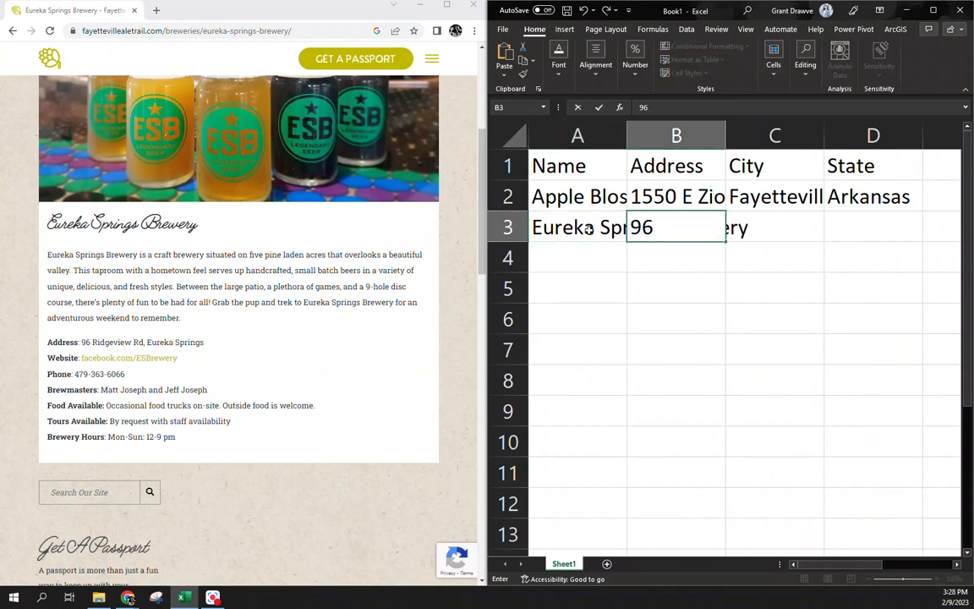
{"action": "type", "text": "Ridgevi"}
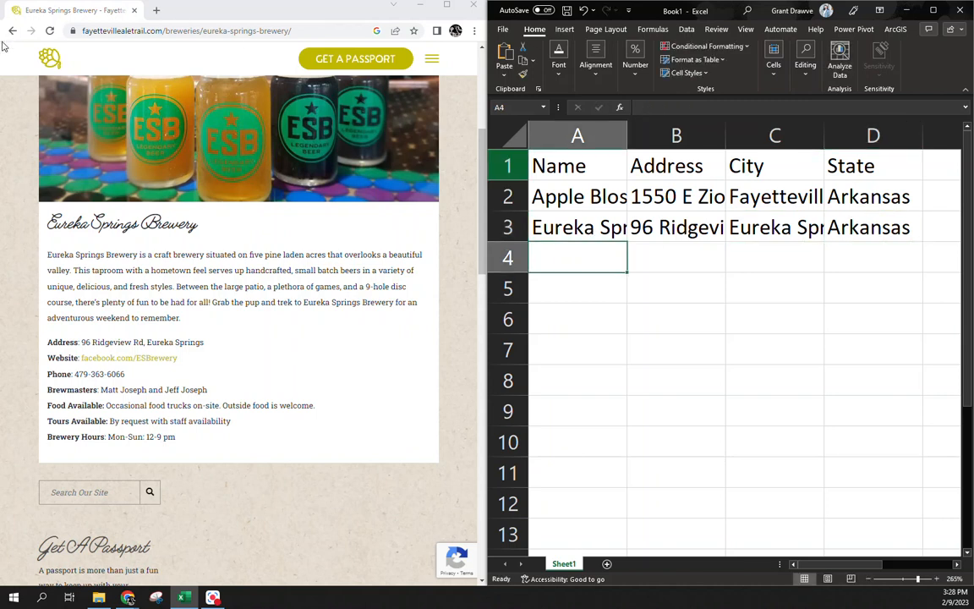
Step: Look up GOAT Lab Brewery and enter its S Bloomington St address and Arkansas in row 4
{"action": "left_click", "coordinate": [12, 30]}
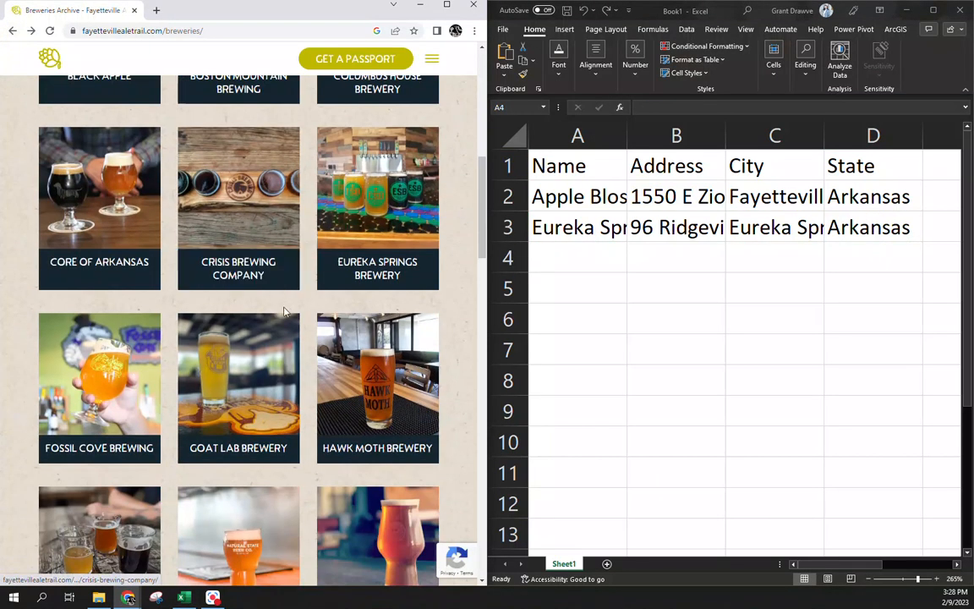
{"action": "left_click", "coordinate": [238, 387]}
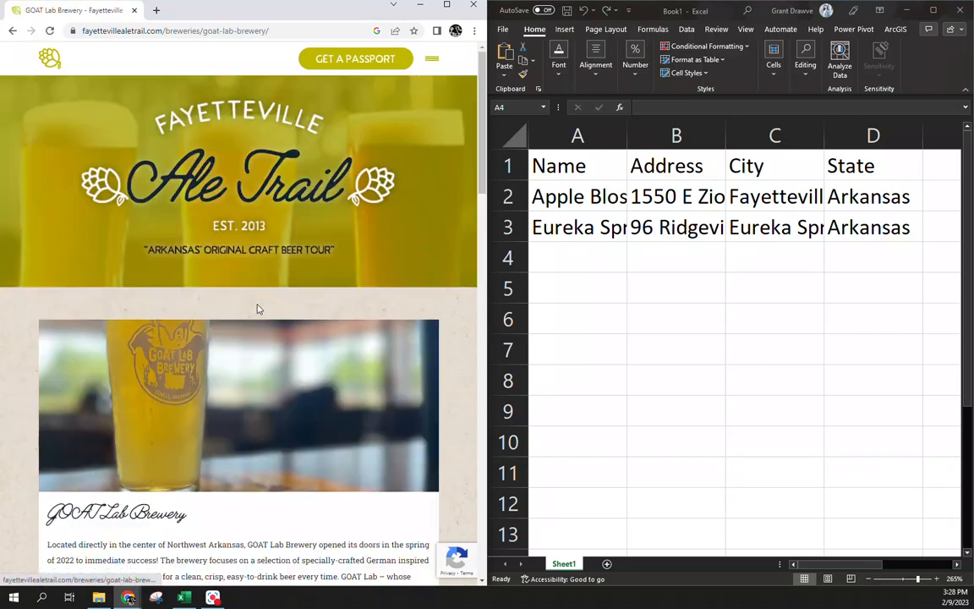
{"action": "scroll", "scroll_direction": "down", "scroll_amount": 3}
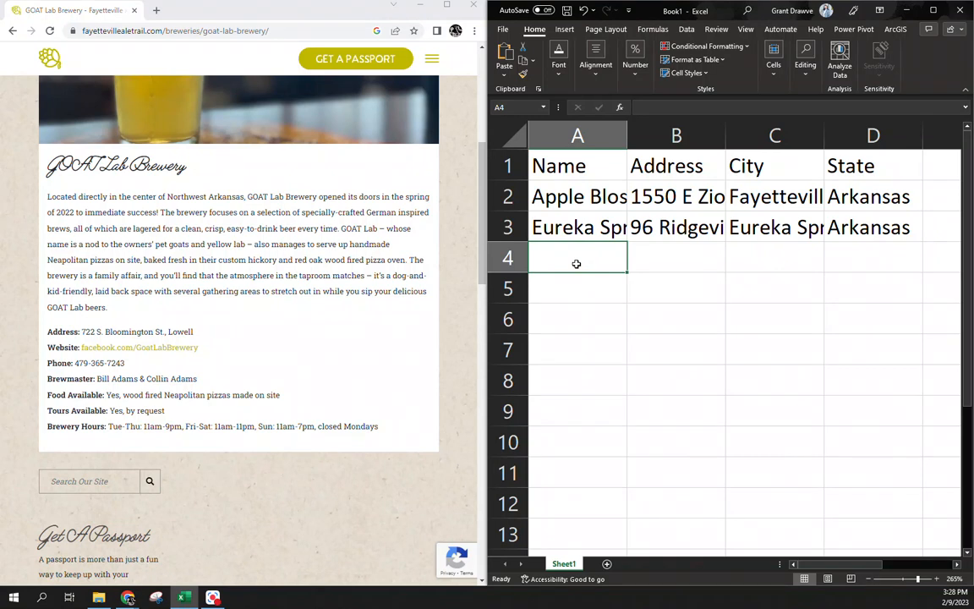
{"action": "type", "text": "GOAT Lab"}
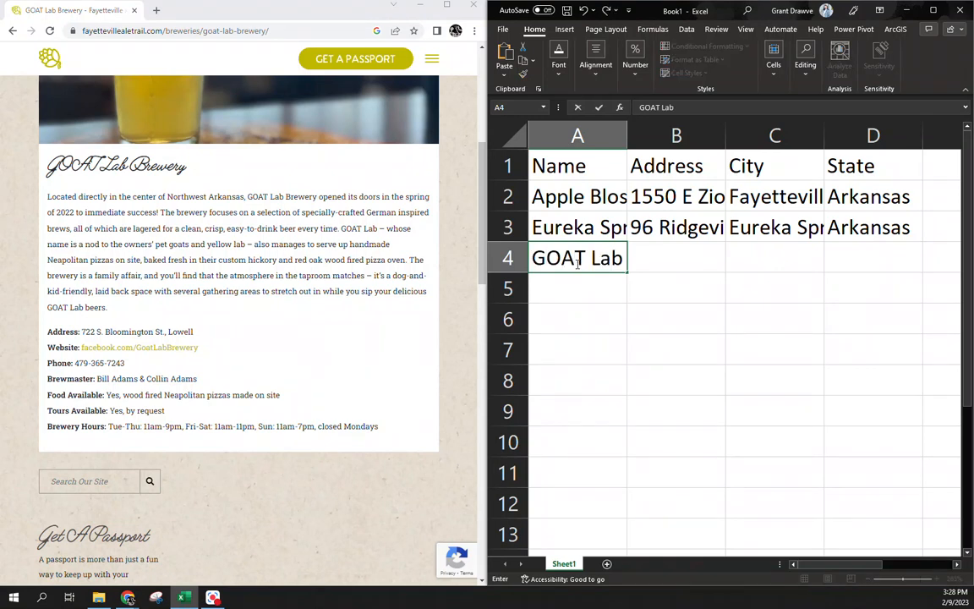
{"action": "type", "text": "Brewery"}
{"action": "left_click", "coordinate": [677, 258]}
{"action": "type", "text": "722"}
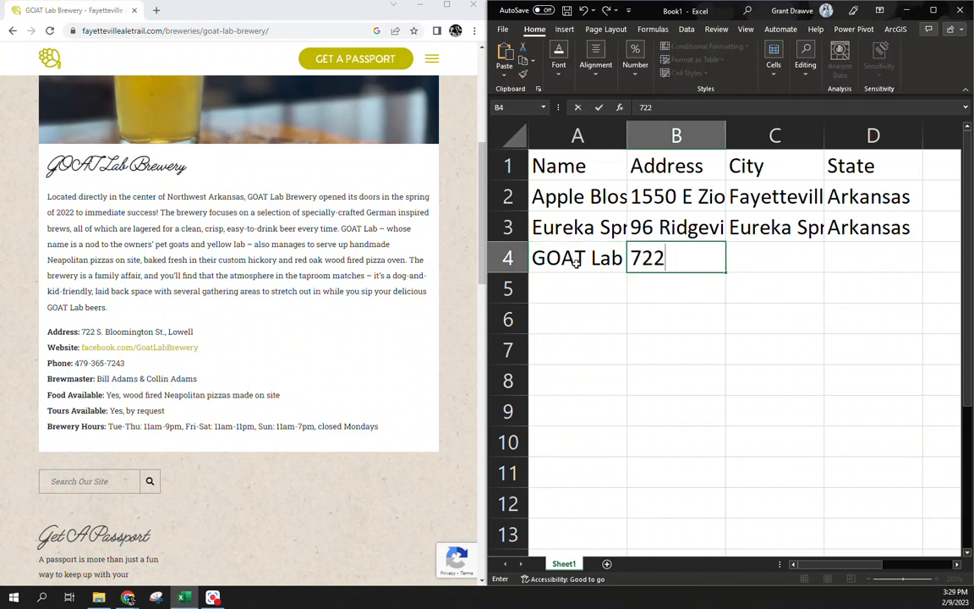
{"action": "type", "text": "S Blo"}
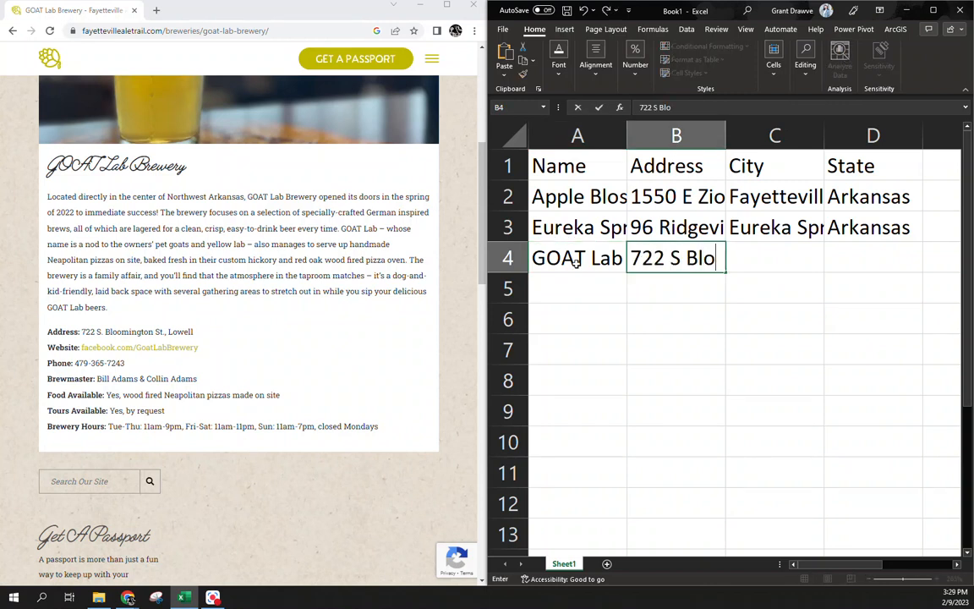
{"action": "type", "text": "omington St"}
{"action": "left_click", "coordinate": [774, 257]}
{"action": "type", "text": "Lowell"}
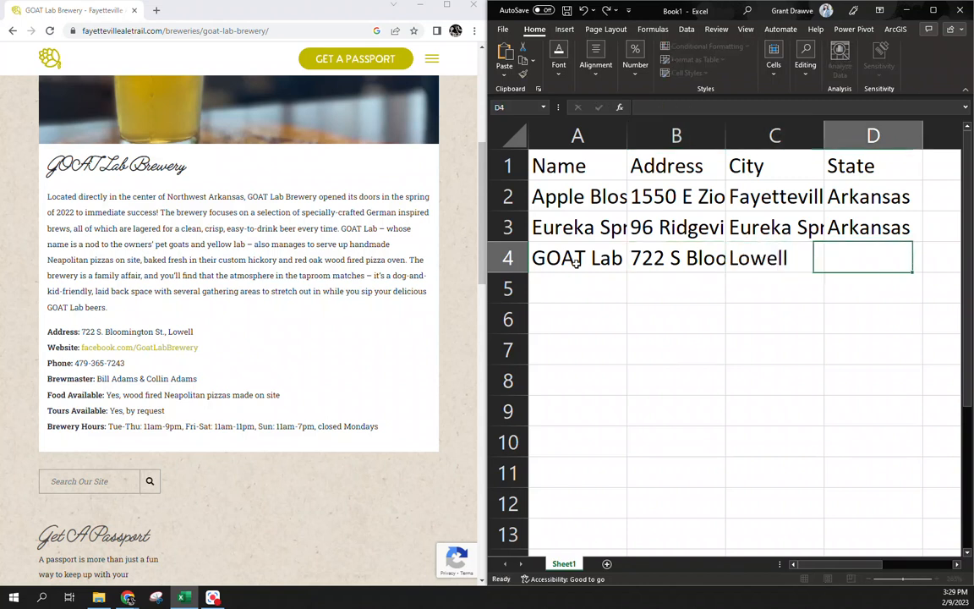
{"action": "type", "text": "Arkansas"}
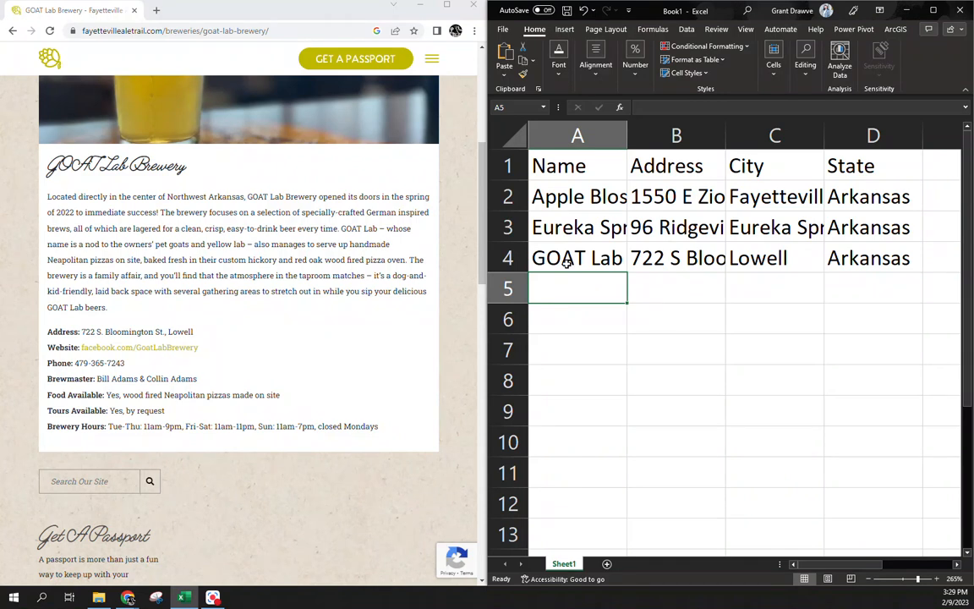
{"action": "mouse_move", "coordinate": [480, 36]}
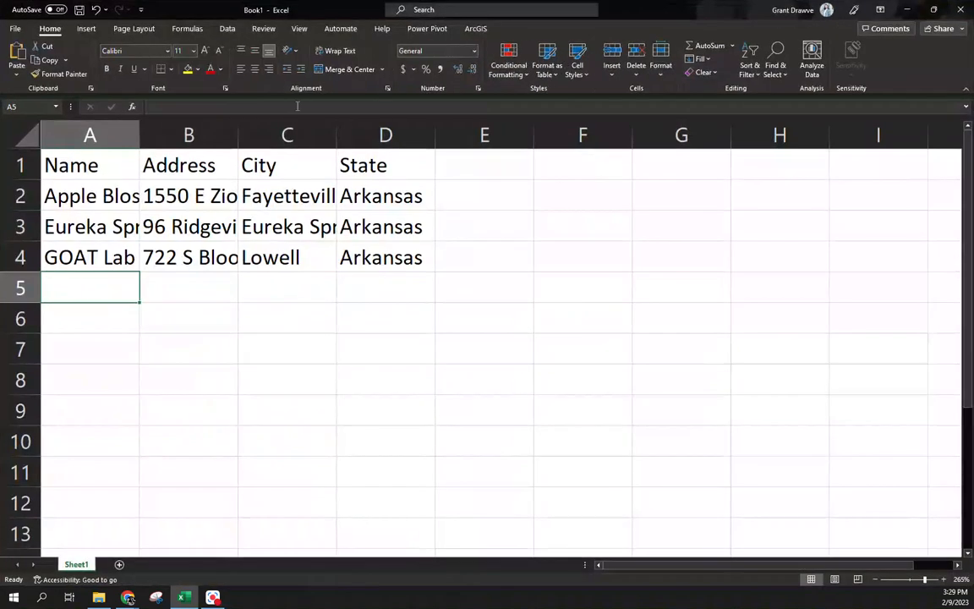
Step: AutoFit all column widths, bold the header row, and select the table A1:D4
{"action": "left_click", "coordinate": [90, 134]}
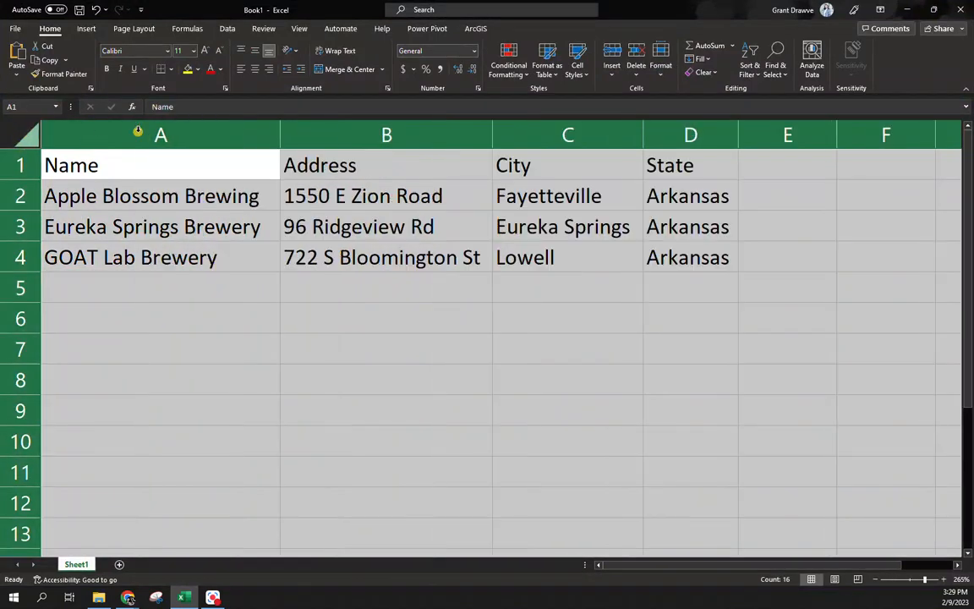
{"action": "mouse_move", "coordinate": [124, 211]}
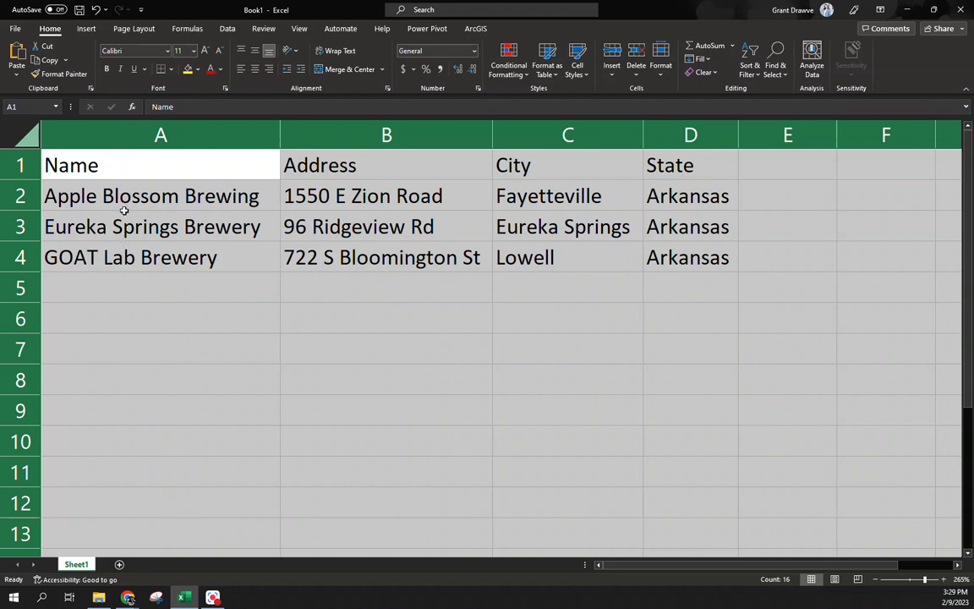
{"action": "left_click", "coordinate": [151, 195]}
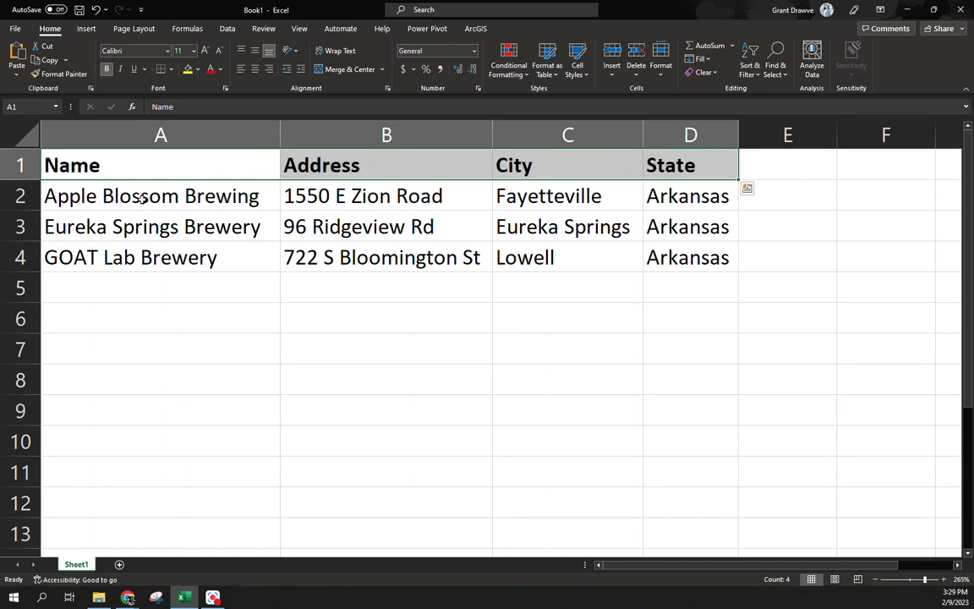
{"action": "left_click_drag", "start_coordinate": [72, 165], "coordinate": [687, 257]}
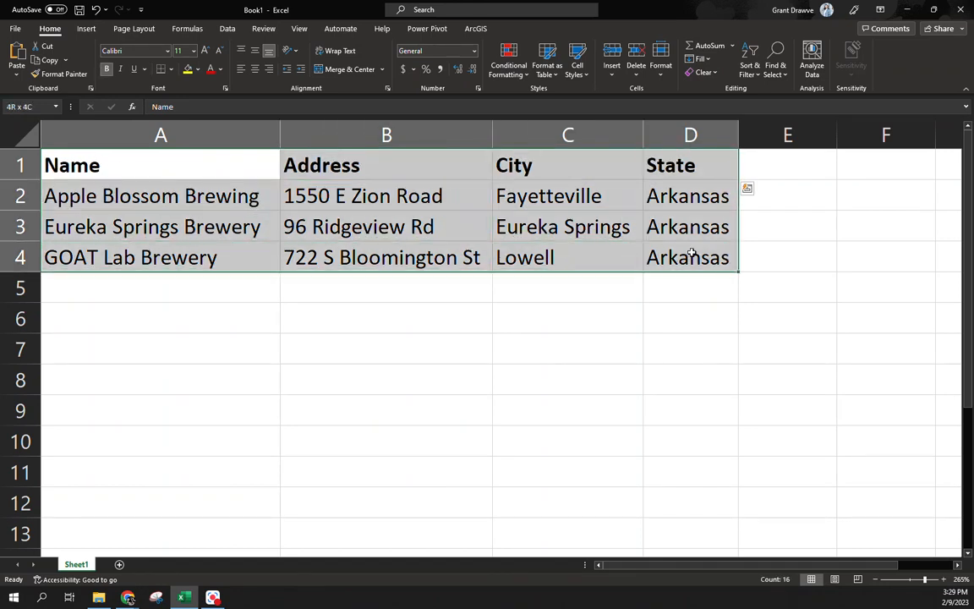
{"action": "left_click", "coordinate": [160, 165]}
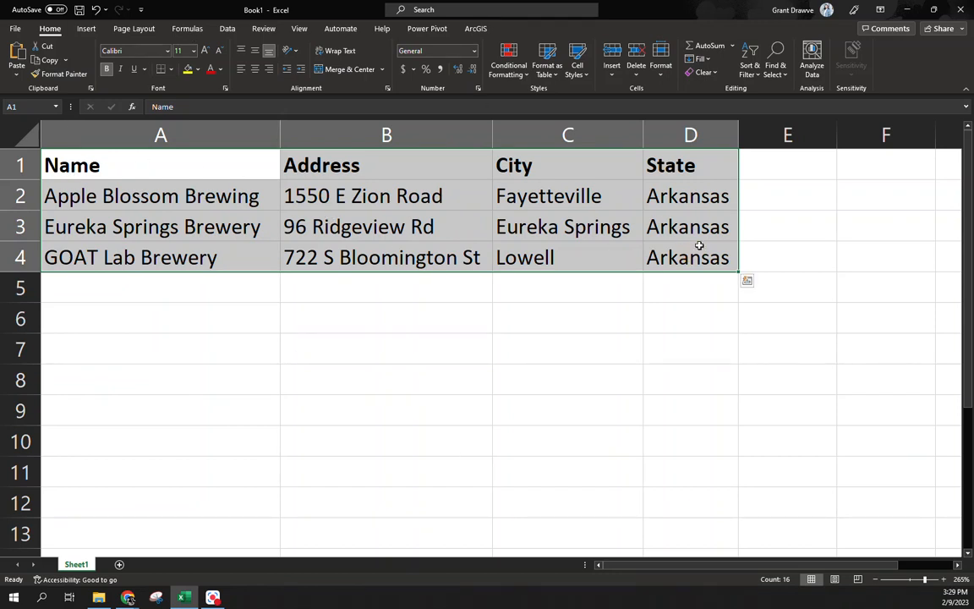
{"action": "mouse_move", "coordinate": [86, 28]}
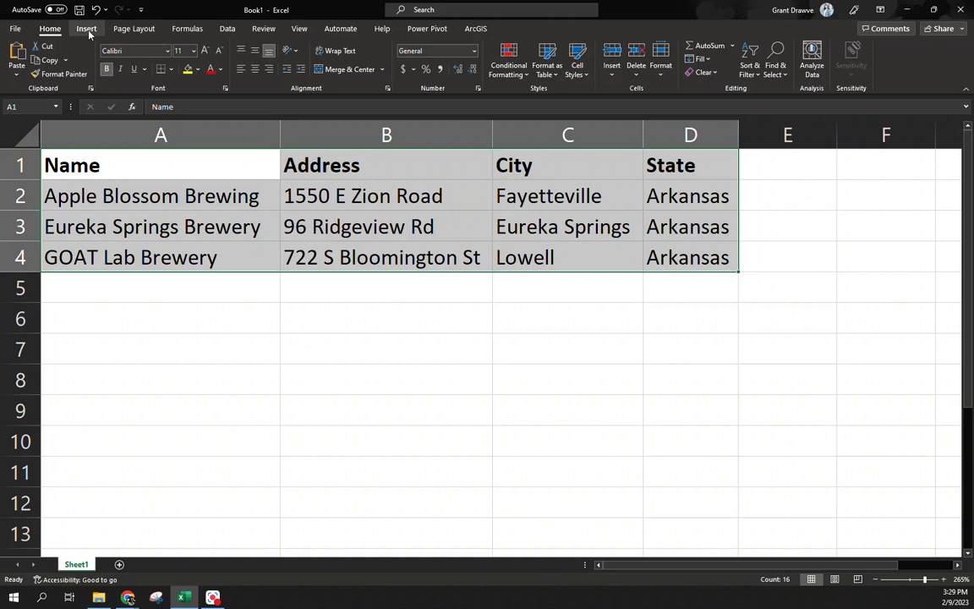
Step: Launch 3D Map from the Insert tab's Tours group for the selected table
{"action": "left_click", "coordinate": [86, 28]}
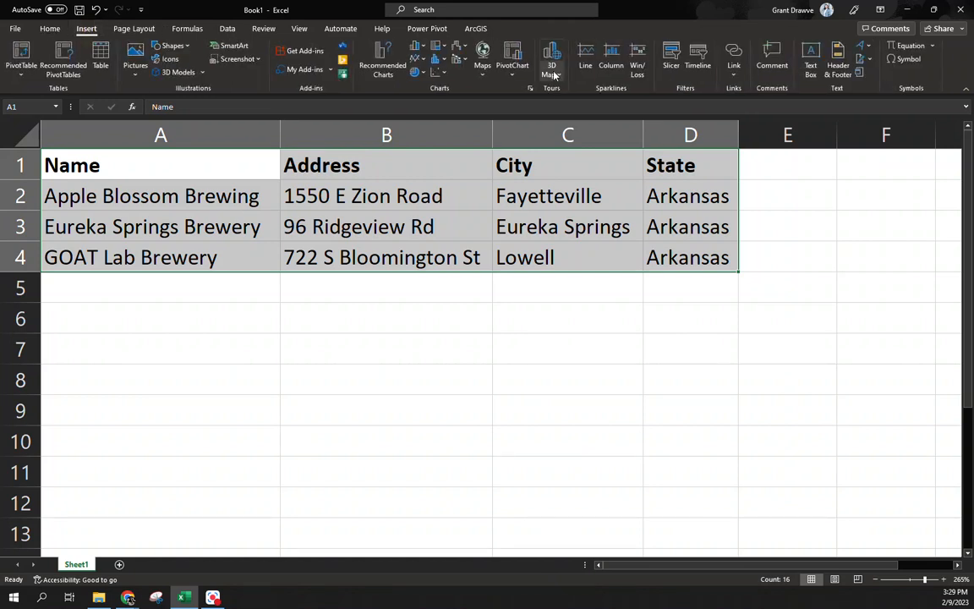
{"action": "left_click", "coordinate": [552, 64]}
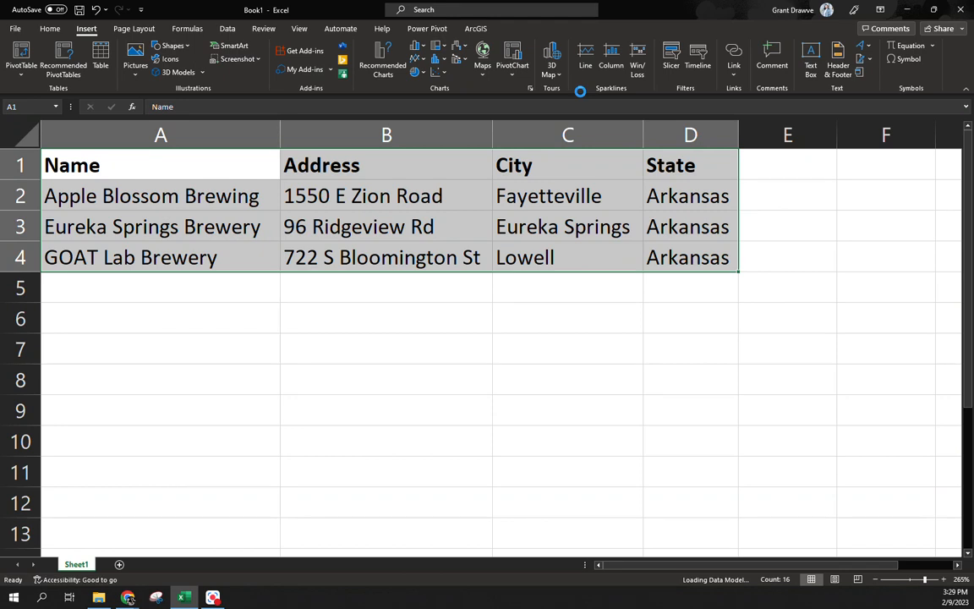
{"action": "left_click", "coordinate": [551, 65]}
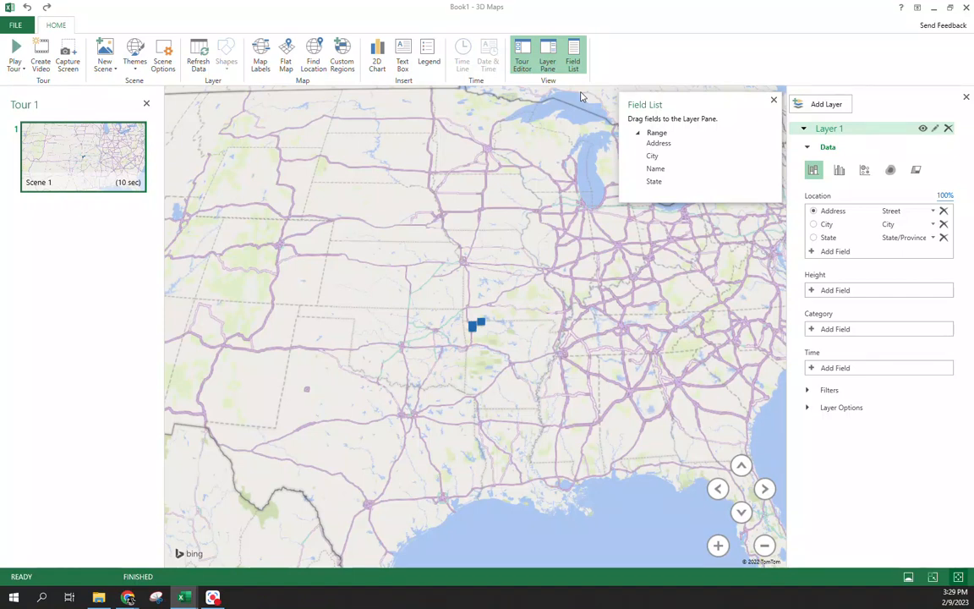
{"action": "mouse_move", "coordinate": [658, 194]}
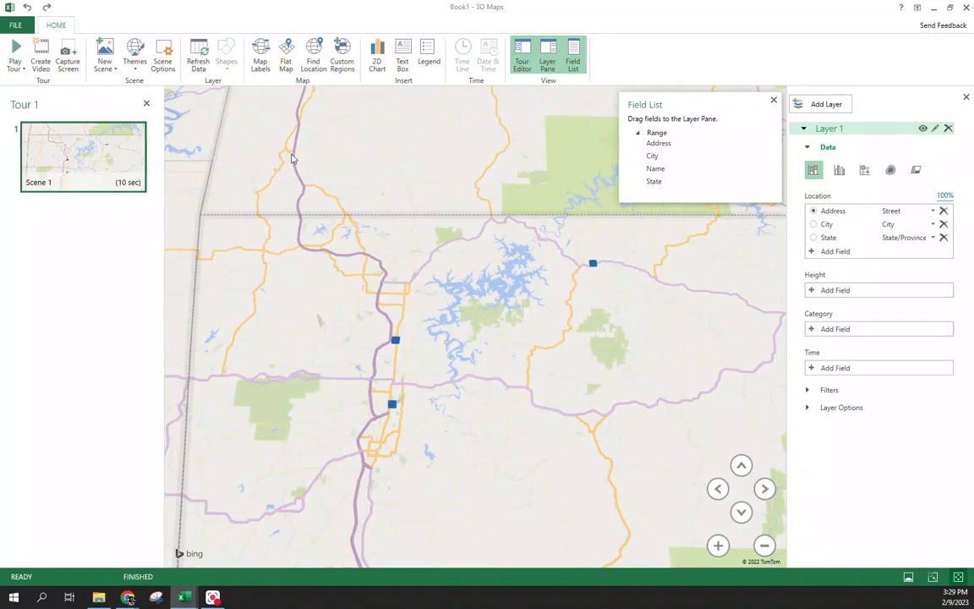
Step: Turn on map labels, set Name as the Category field, and select the legend
{"action": "left_click", "coordinate": [260, 55]}
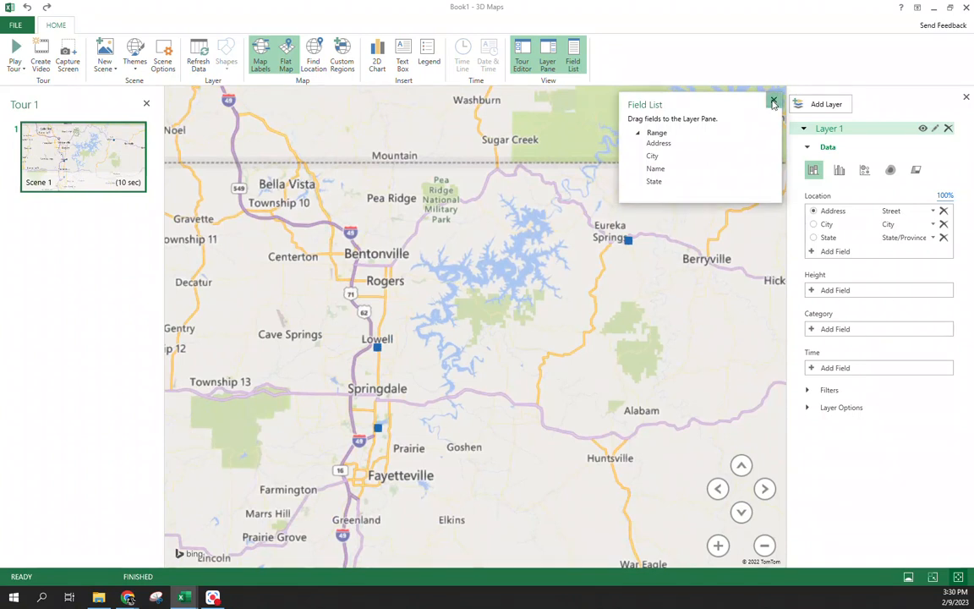
{"action": "left_click", "coordinate": [772, 101]}
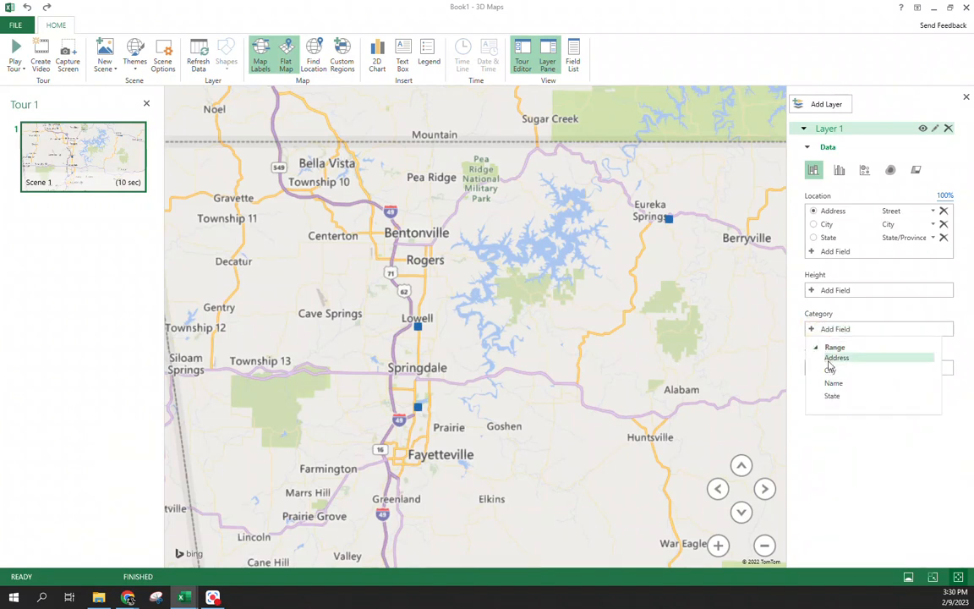
{"action": "left_click", "coordinate": [833, 383]}
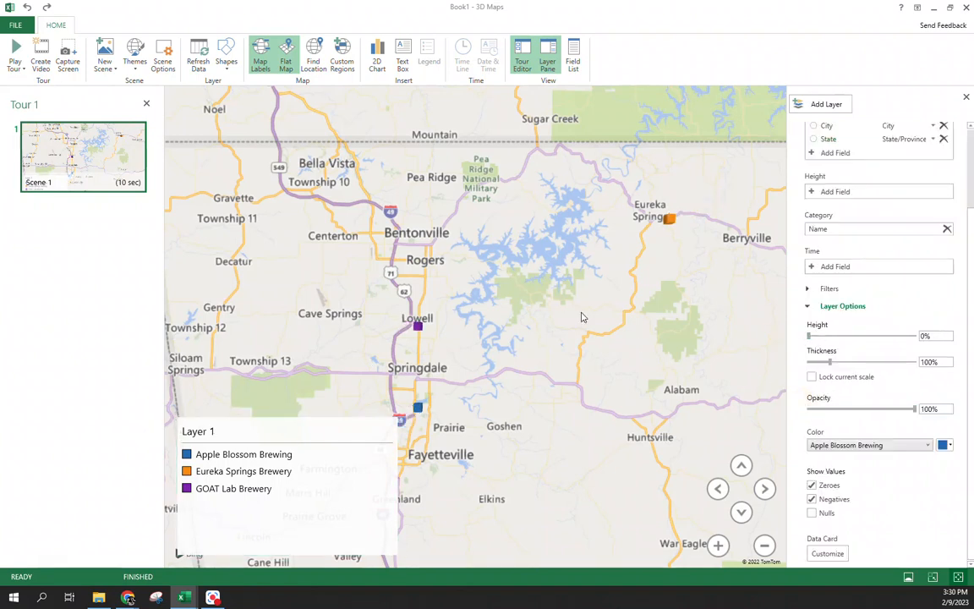
{"action": "left_click", "coordinate": [287, 431]}
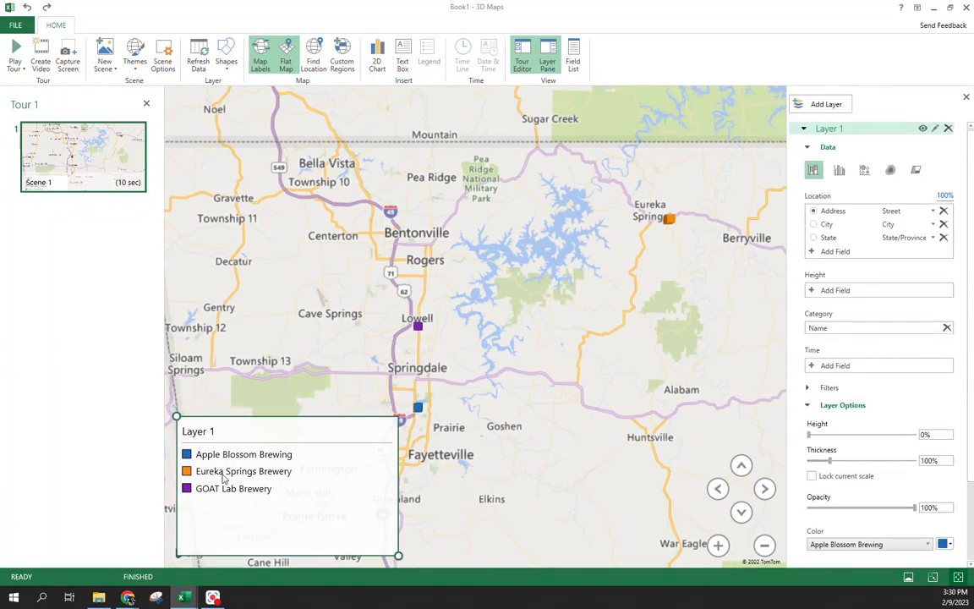
{"action": "mouse_move", "coordinate": [329, 390]}
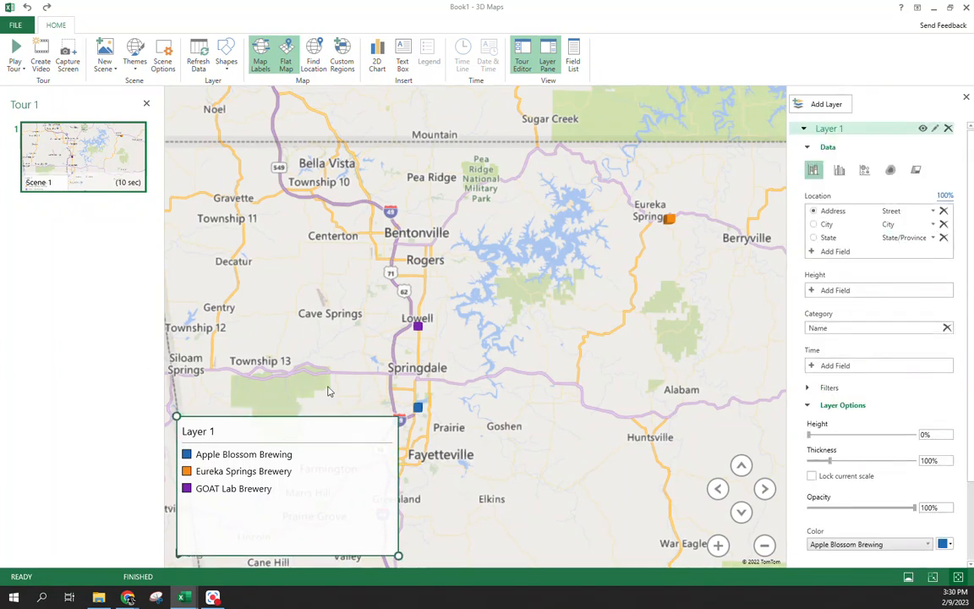
{"action": "mouse_move", "coordinate": [829, 131]}
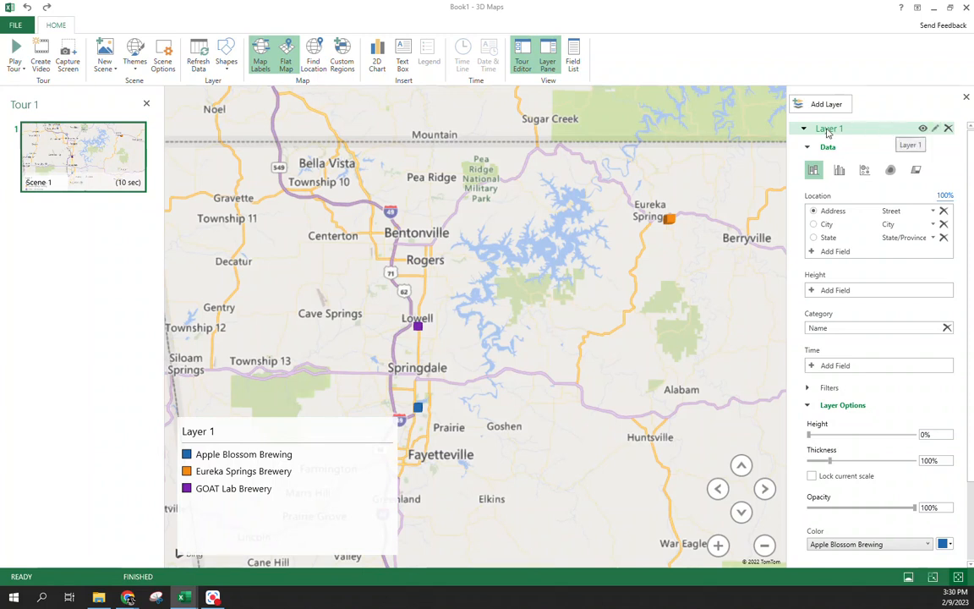
{"action": "mouse_move", "coordinate": [935, 129]}
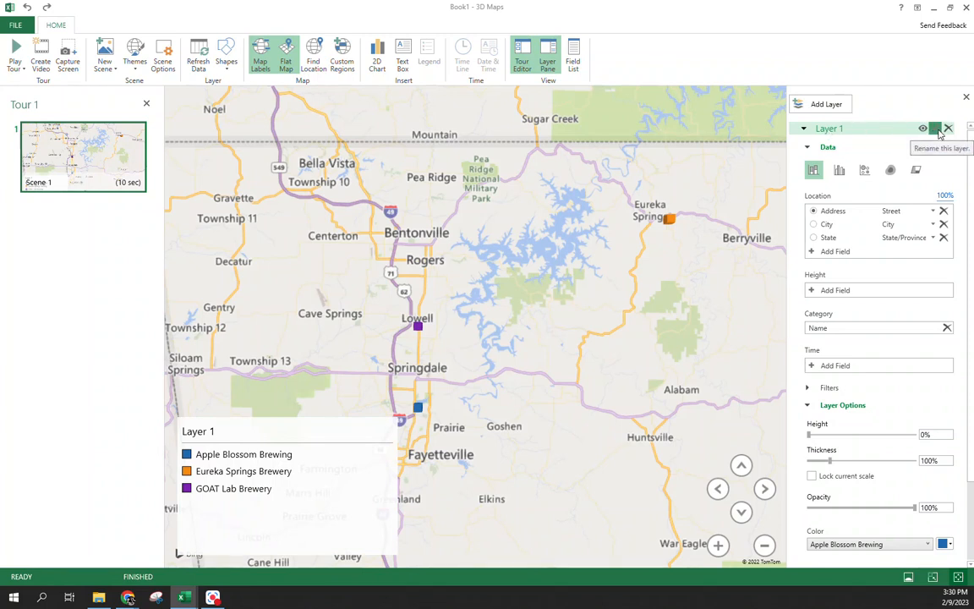
Step: Rename Layer 1 to 'Brewery Name' and collapse its Data section
{"action": "left_click", "coordinate": [934, 128]}
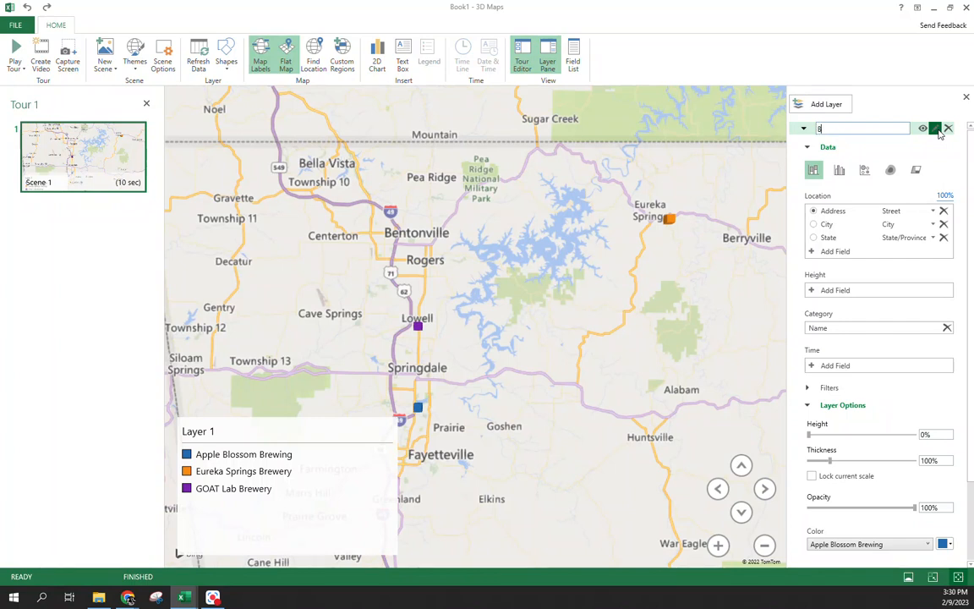
{"action": "type", "text": "Brewery Name"}
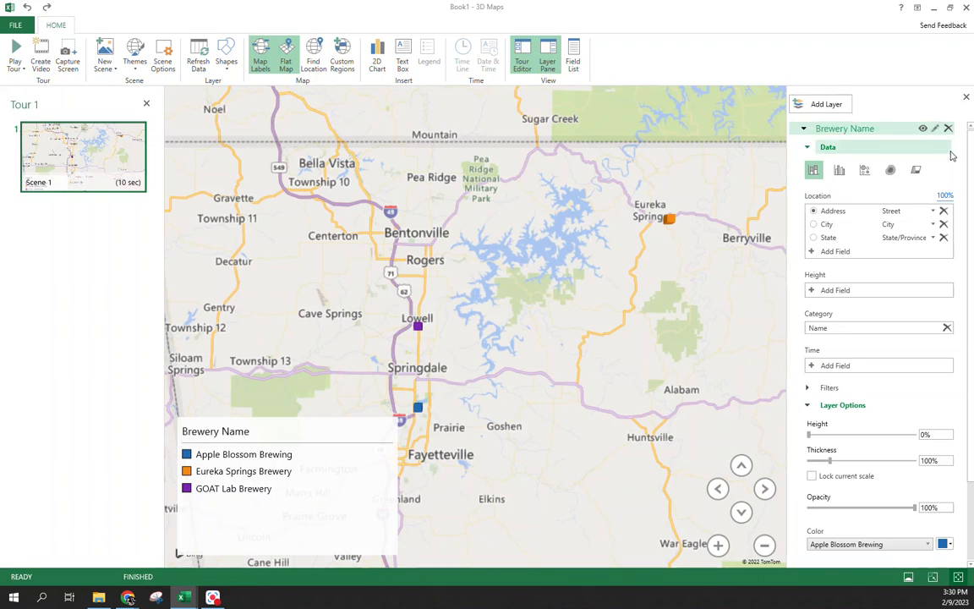
{"action": "left_click", "coordinate": [806, 146]}
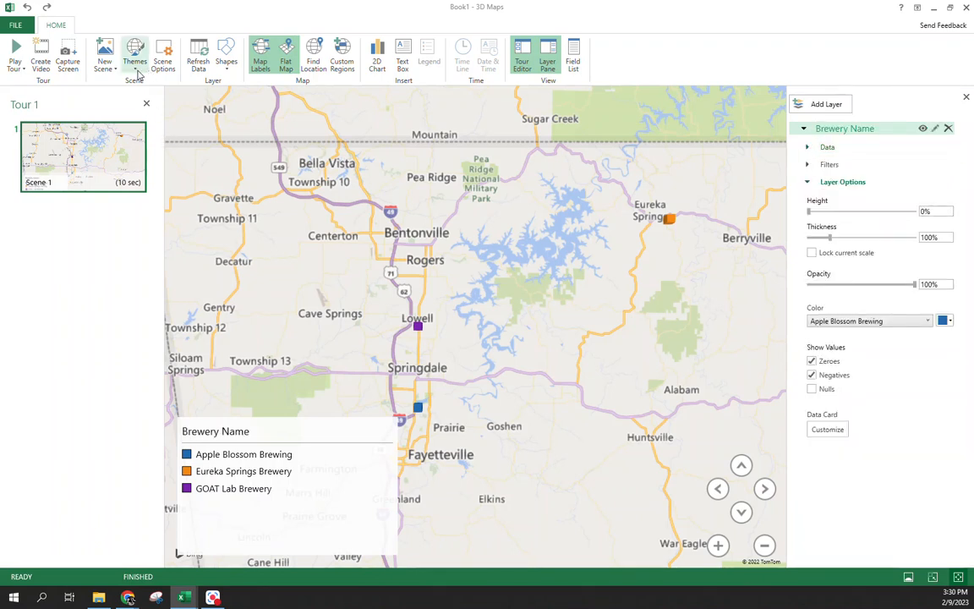
Step: Apply the dark green map theme and set Apple Blossom Brewing's marker colour to light blue
{"action": "left_click", "coordinate": [134, 55]}
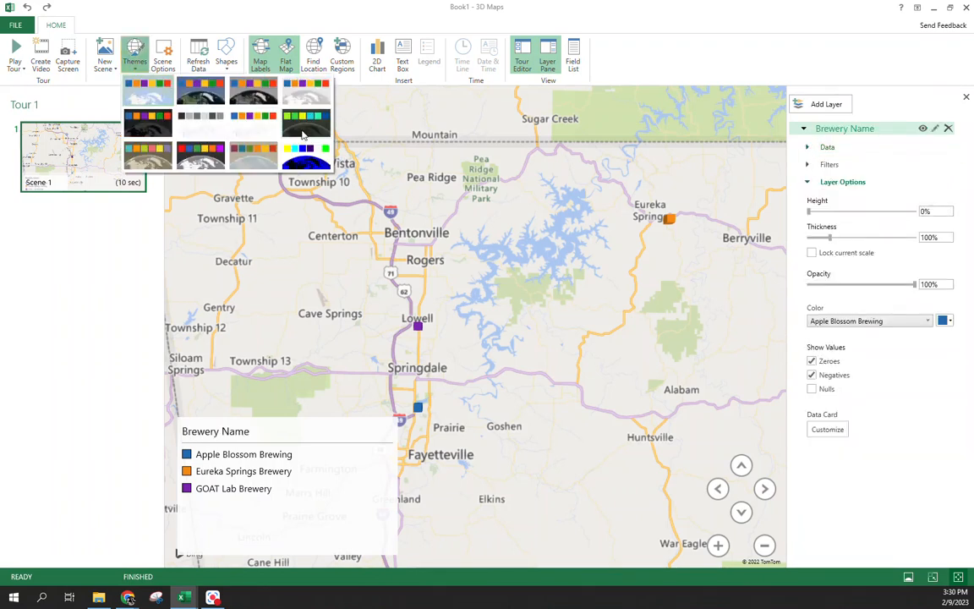
{"action": "left_click", "coordinate": [306, 125]}
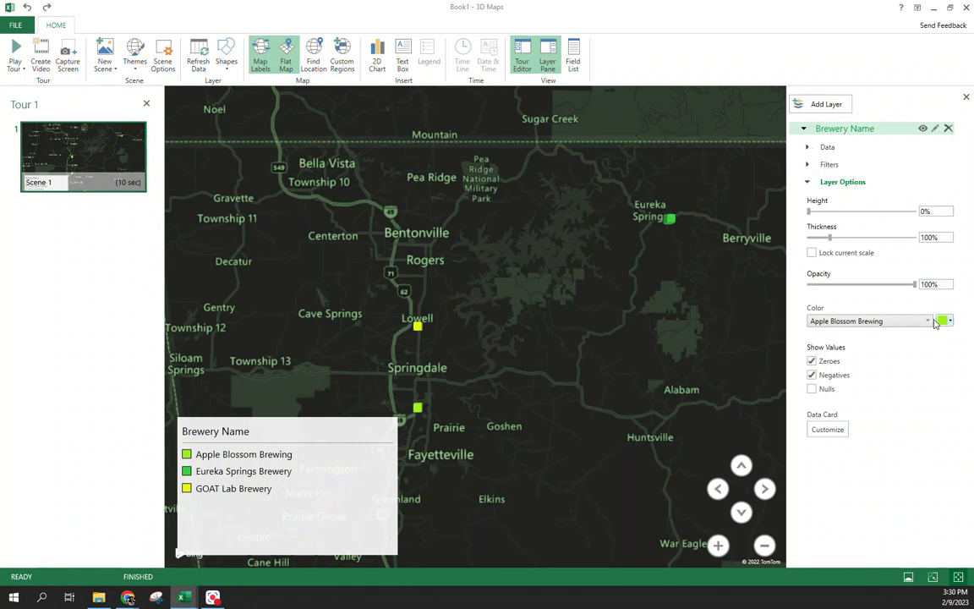
{"action": "left_click", "coordinate": [945, 321]}
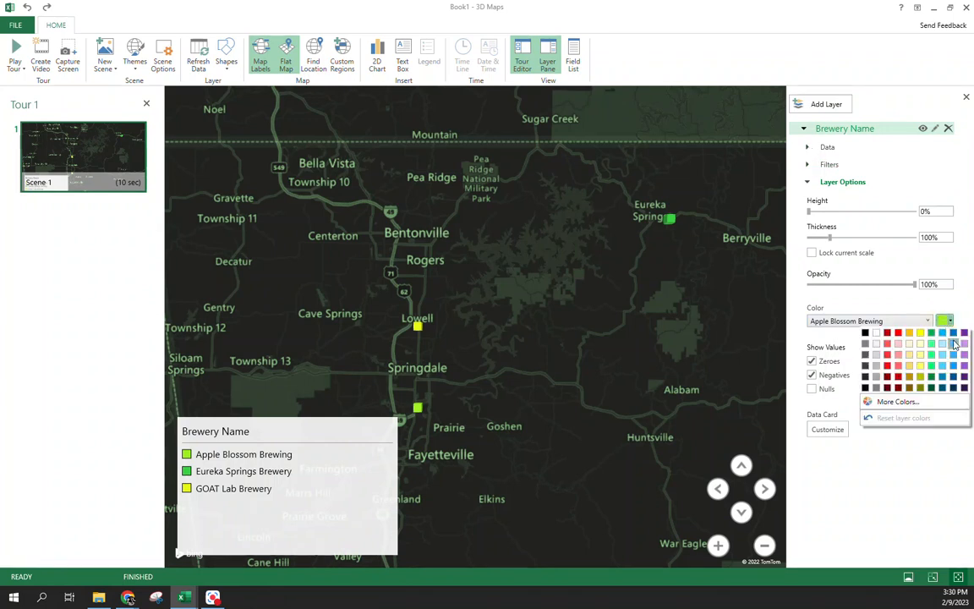
{"action": "left_click", "coordinate": [953, 332]}
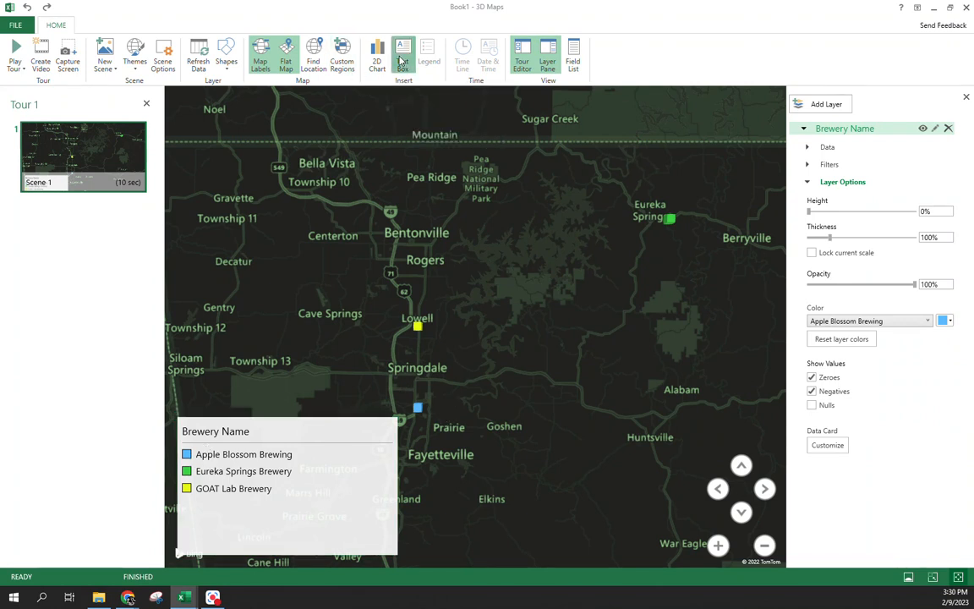
Step: Add an 'Ale Trail Stops' text box in bold yellow Snap ITC, size 48
{"action": "left_click", "coordinate": [403, 55]}
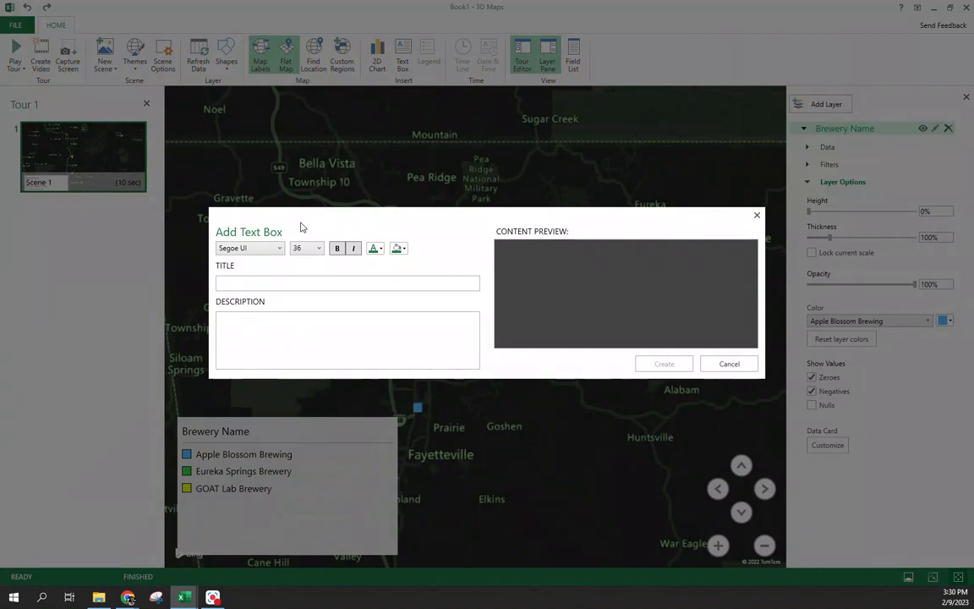
{"action": "type", "text": "Ale Trail"}
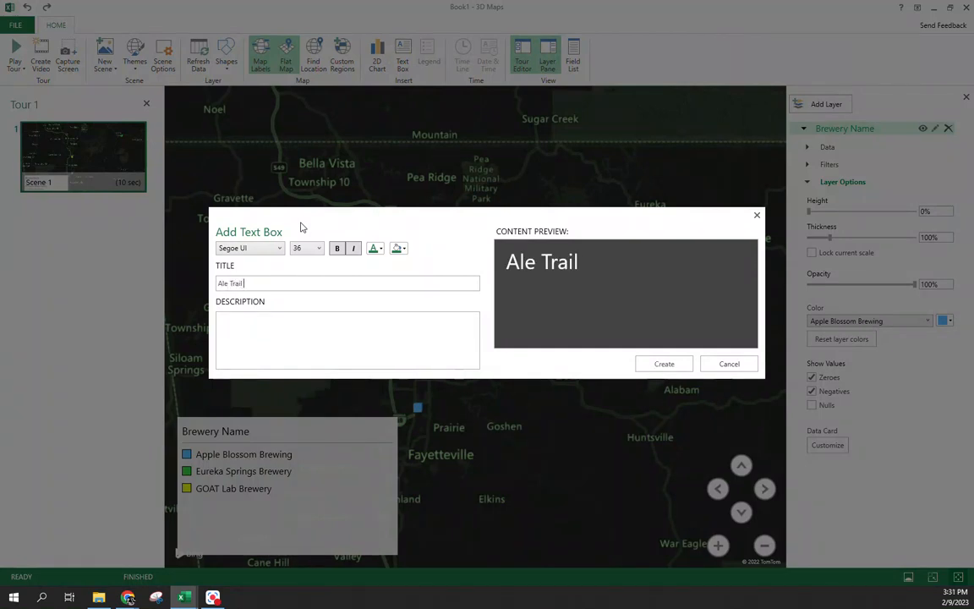
{"action": "type", "text": "Stops"}
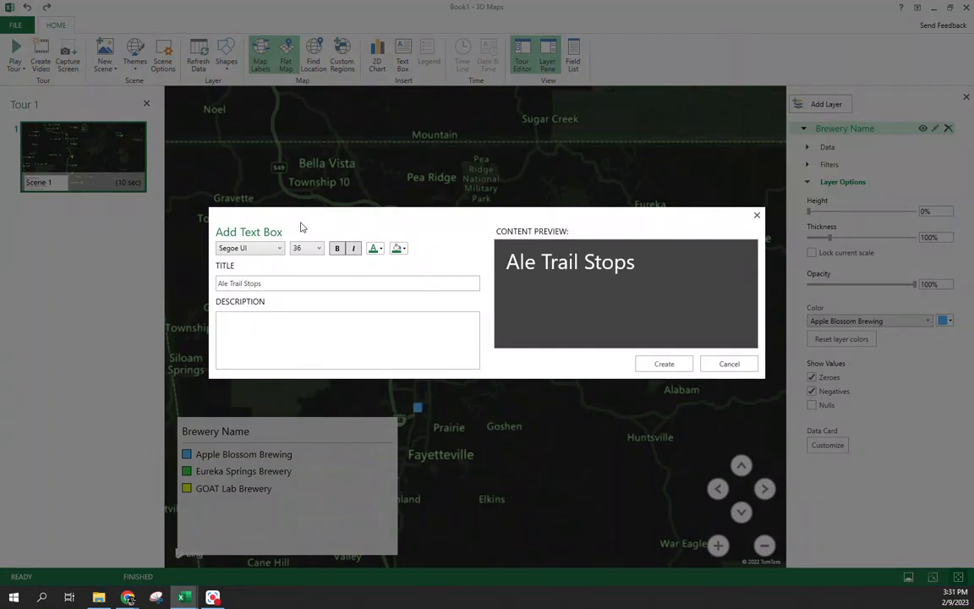
{"action": "left_click", "coordinate": [398, 248]}
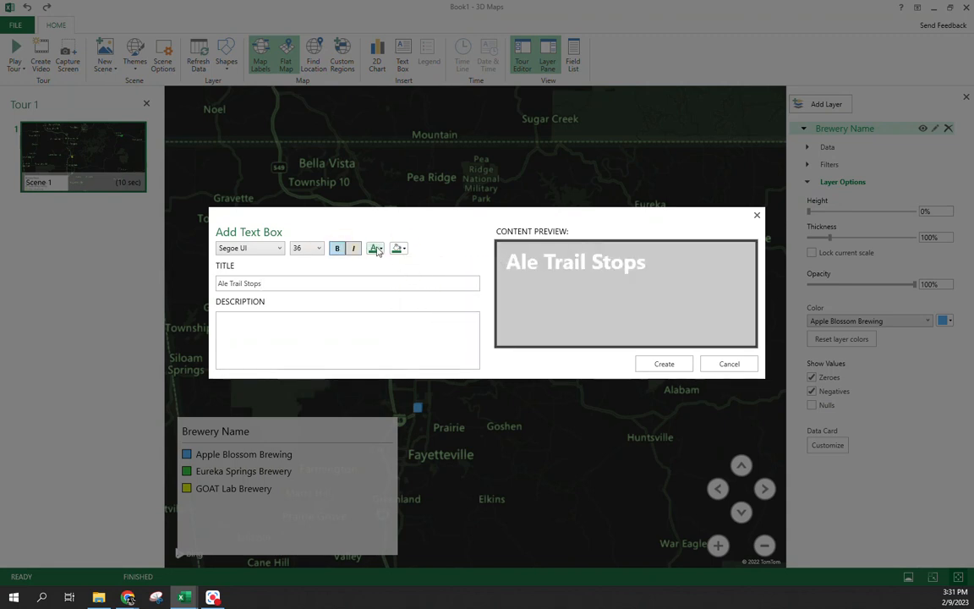
{"action": "left_click", "coordinate": [374, 248]}
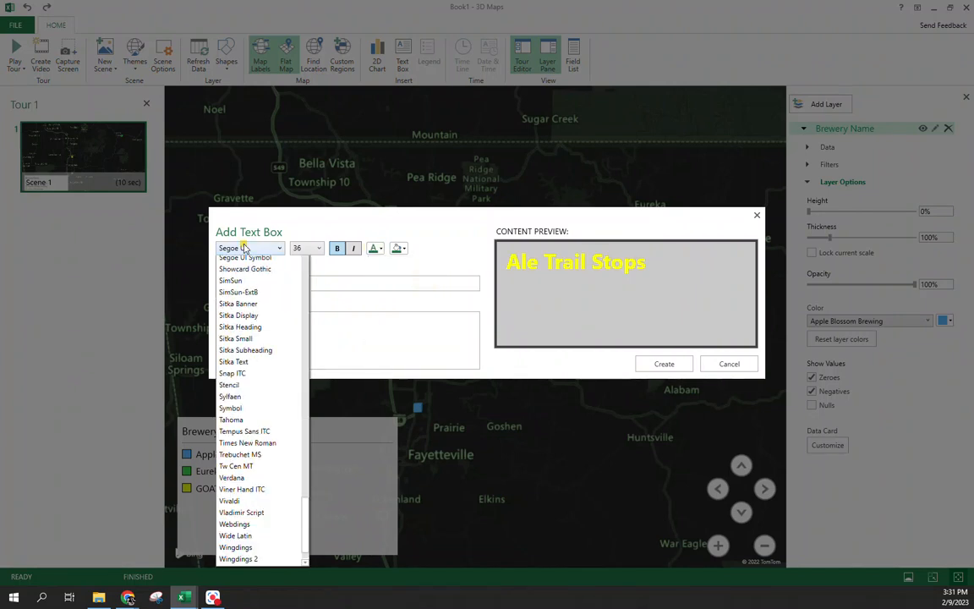
{"action": "left_click", "coordinate": [231, 373]}
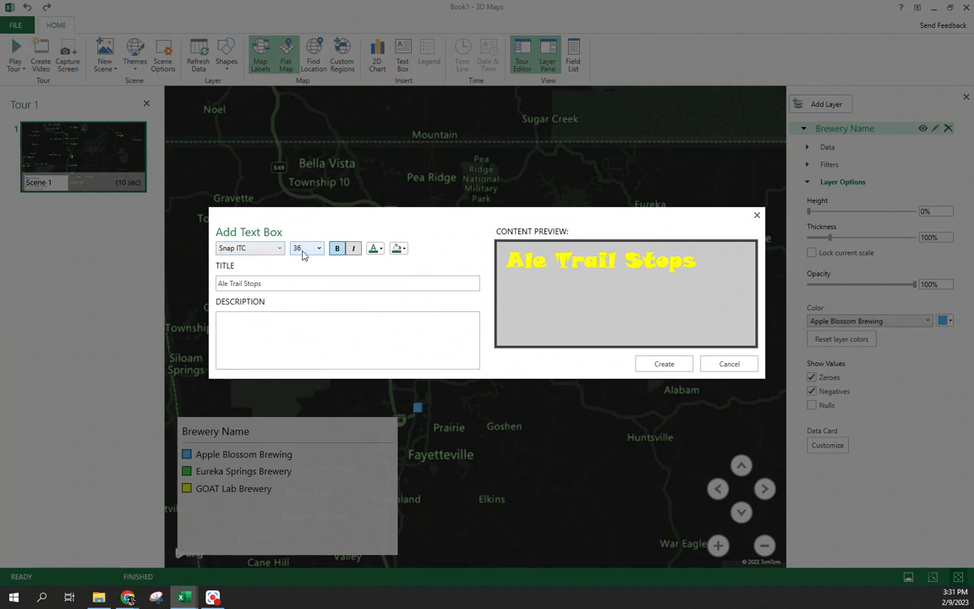
{"action": "left_click", "coordinate": [307, 248]}
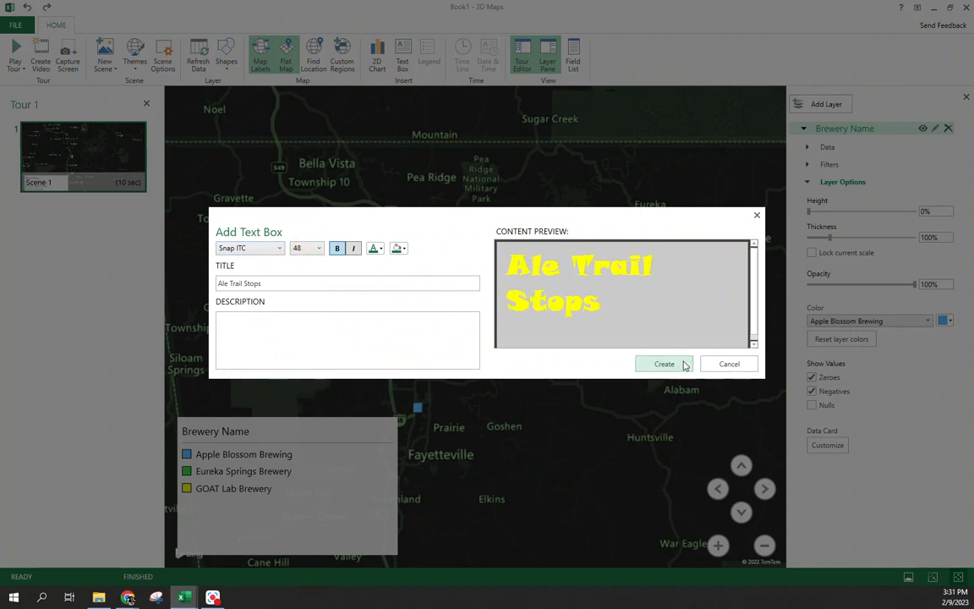
{"action": "left_click", "coordinate": [664, 363]}
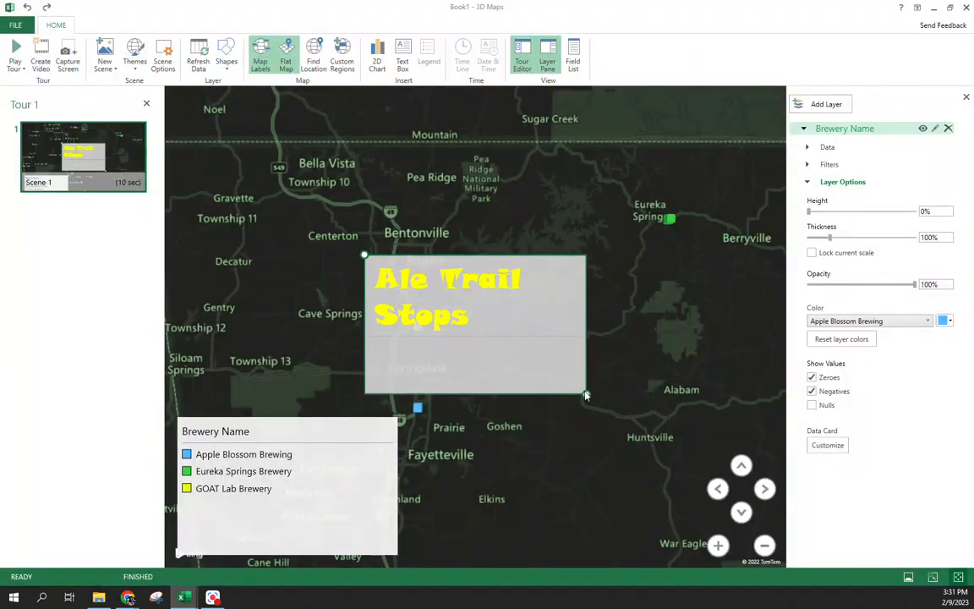
Step: Widen the title onto one line at the top-left and apply a light grey theme
{"action": "left_click_drag", "start_coordinate": [473, 325], "coordinate": [514, 153]}
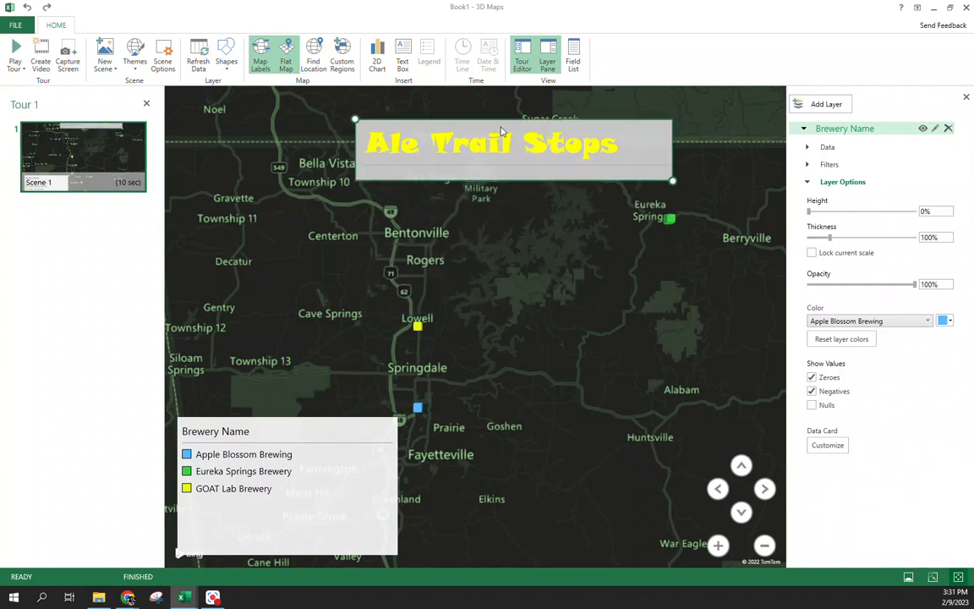
{"action": "left_click_drag", "start_coordinate": [513, 148], "coordinate": [399, 224]}
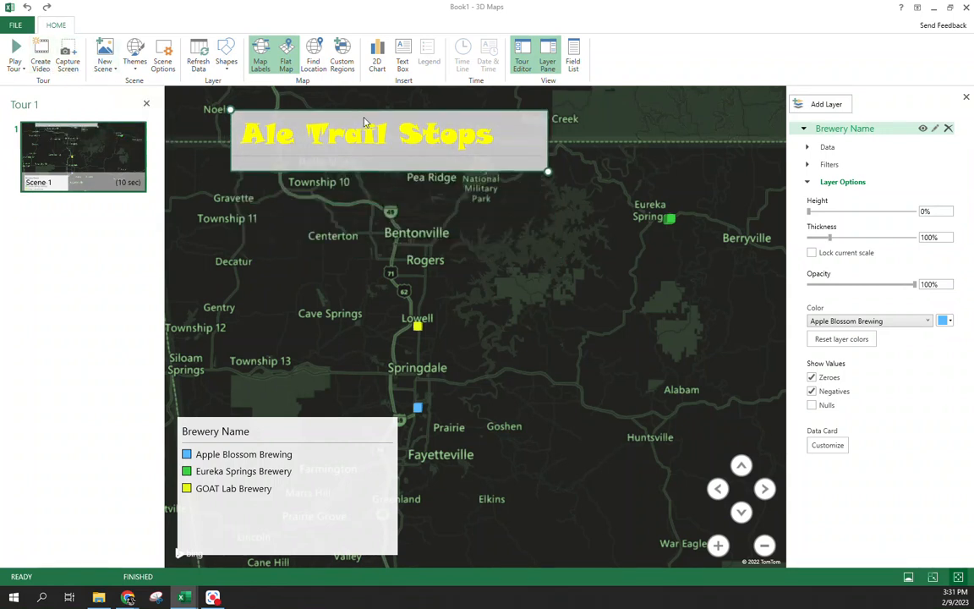
{"action": "left_click", "coordinate": [134, 55]}
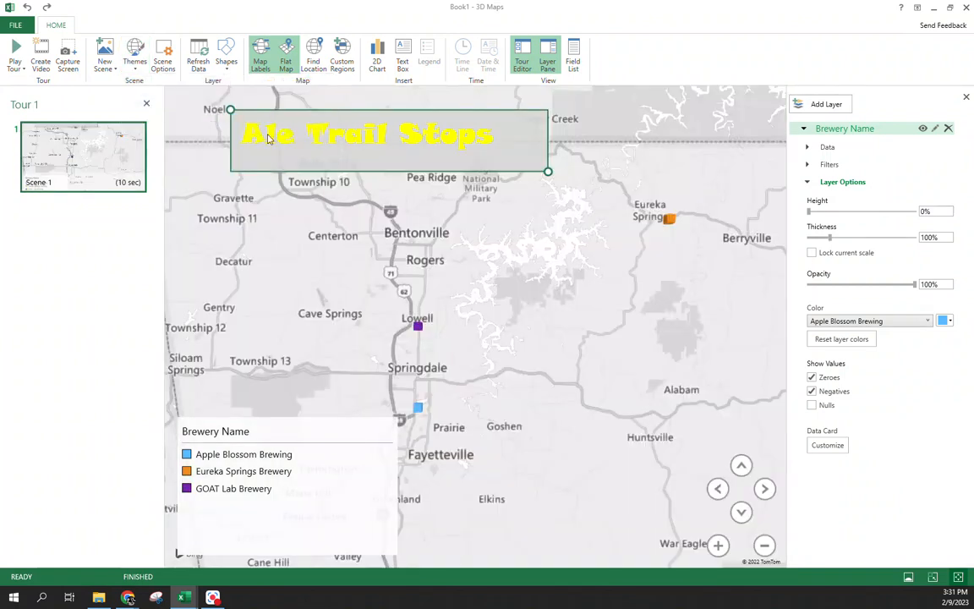
{"action": "mouse_move", "coordinate": [435, 140]}
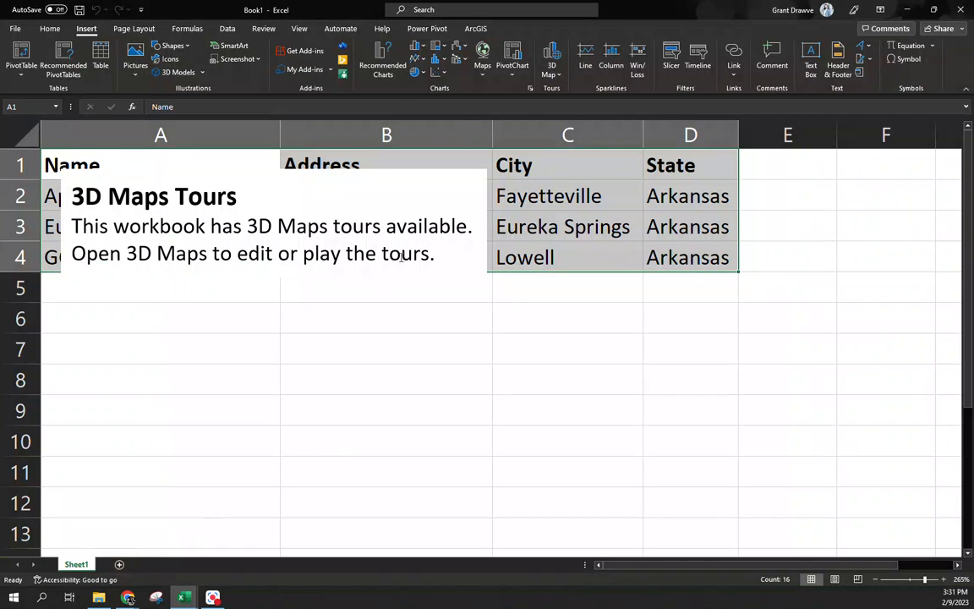
Step: Close the 3D Maps tours notice and reopen the 3D Map tour
{"action": "left_click", "coordinate": [254, 224]}
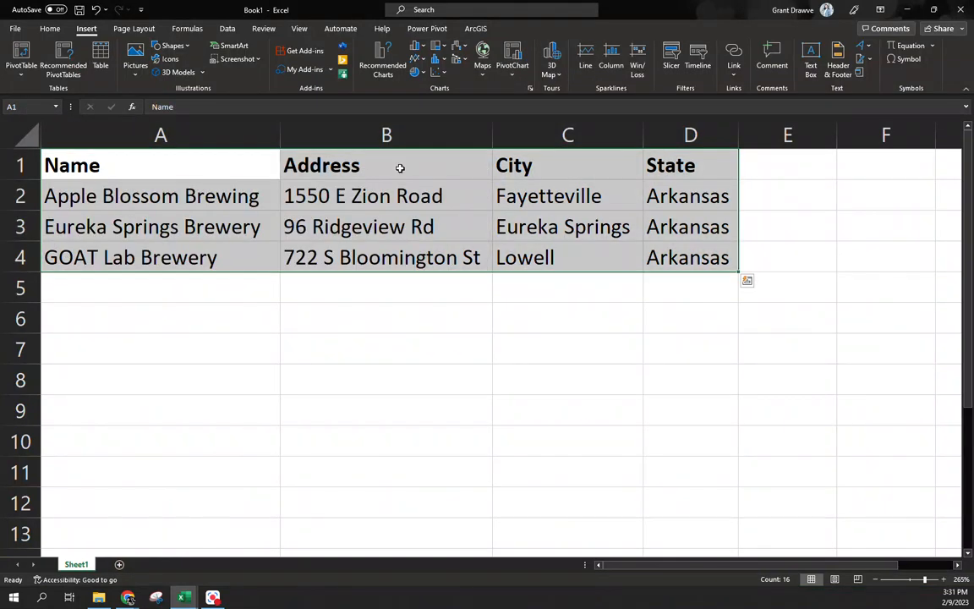
{"action": "mouse_move", "coordinate": [412, 418]}
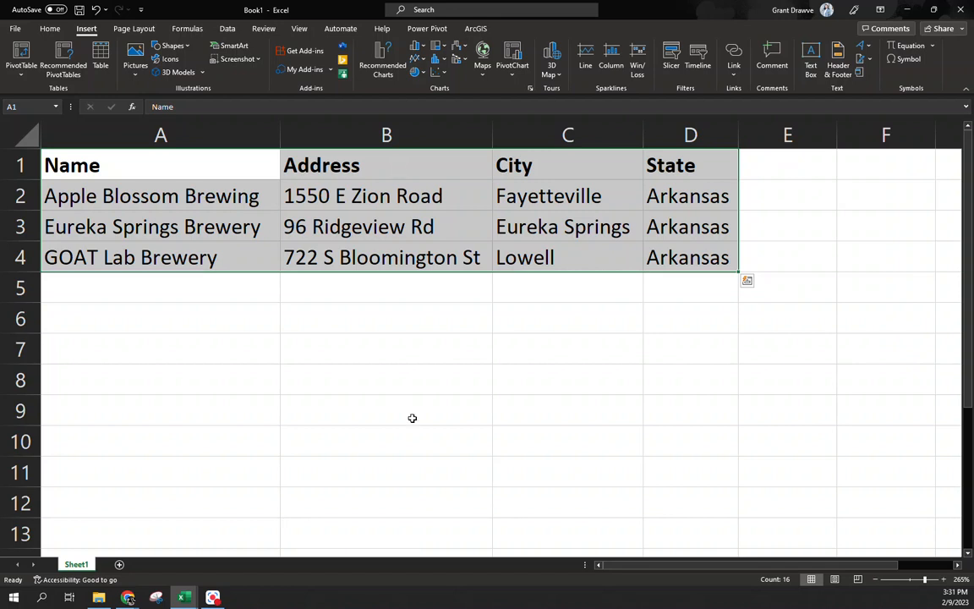
{"action": "left_click", "coordinate": [551, 60]}
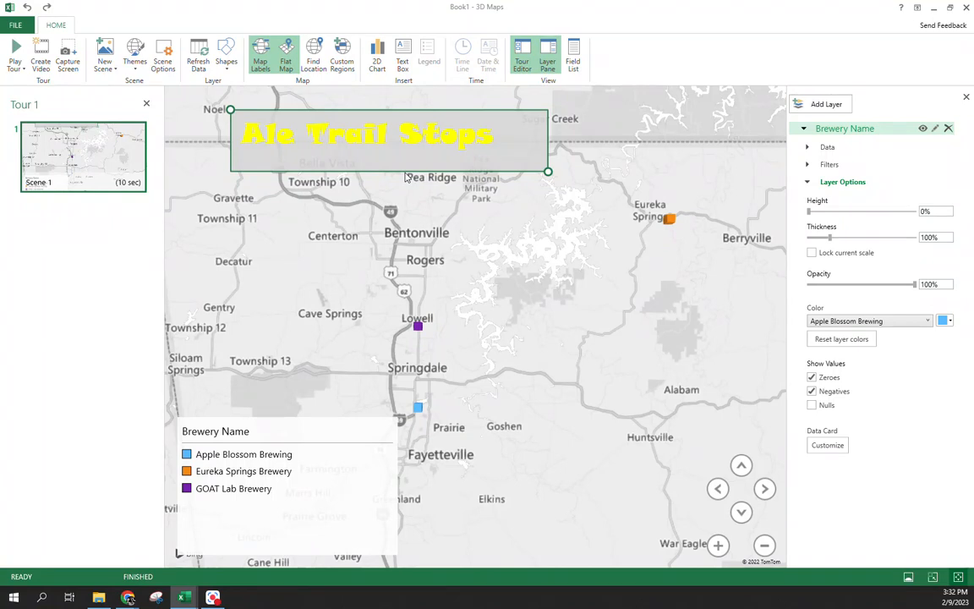
Step: Deselect the Ale Trail Stops text box to view the finished brewery map
{"action": "left_click", "coordinate": [399, 284]}
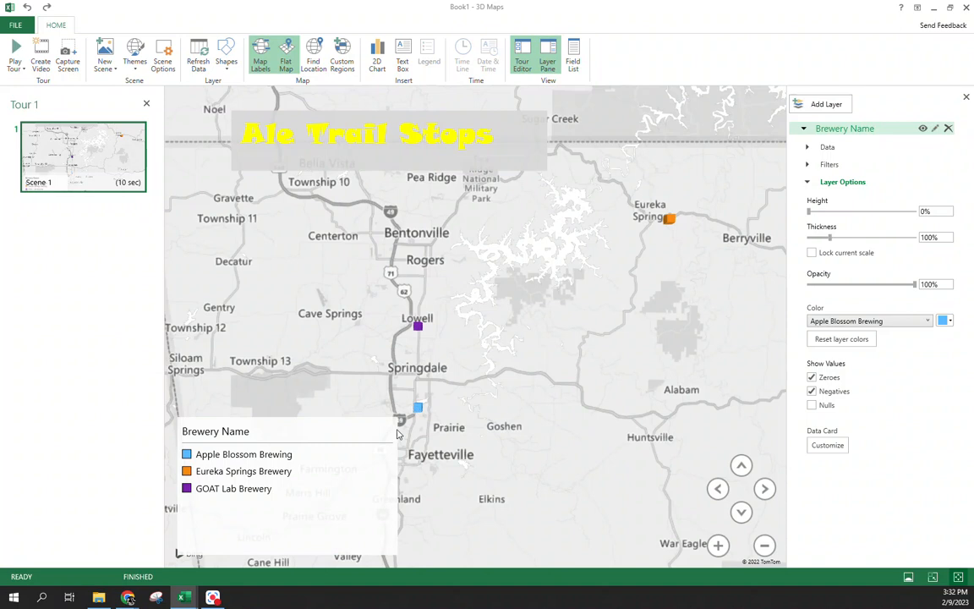
{"action": "mouse_move", "coordinate": [68, 456]}
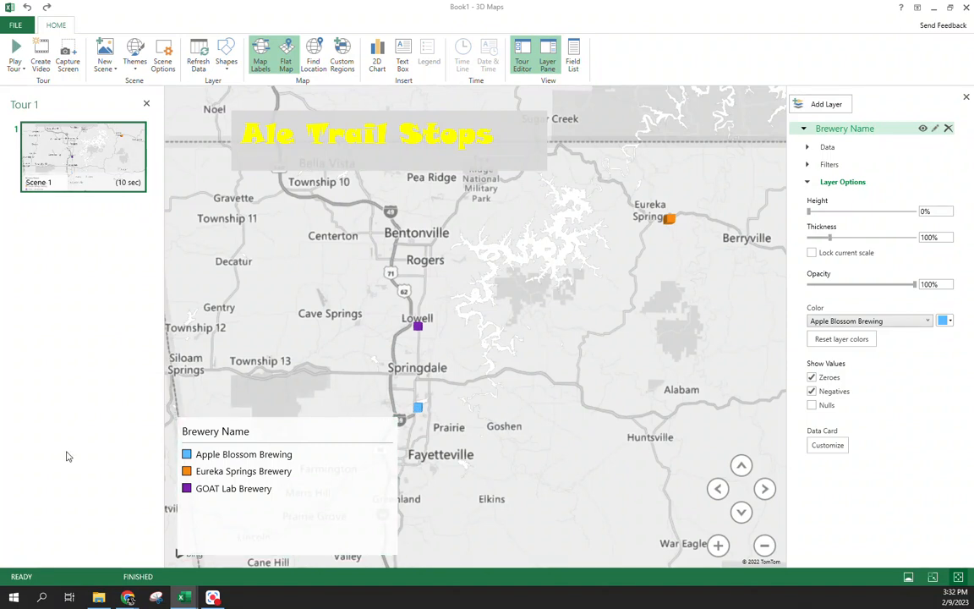